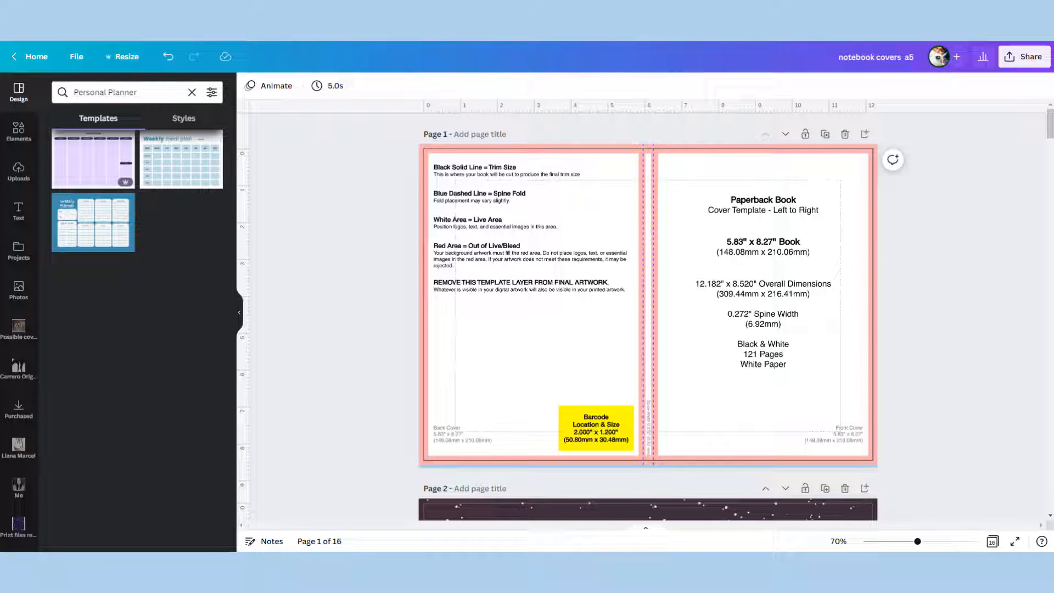
# Add a new blank page ahead of the KDP paperback cover template page.
pyautogui.click(602, 306)
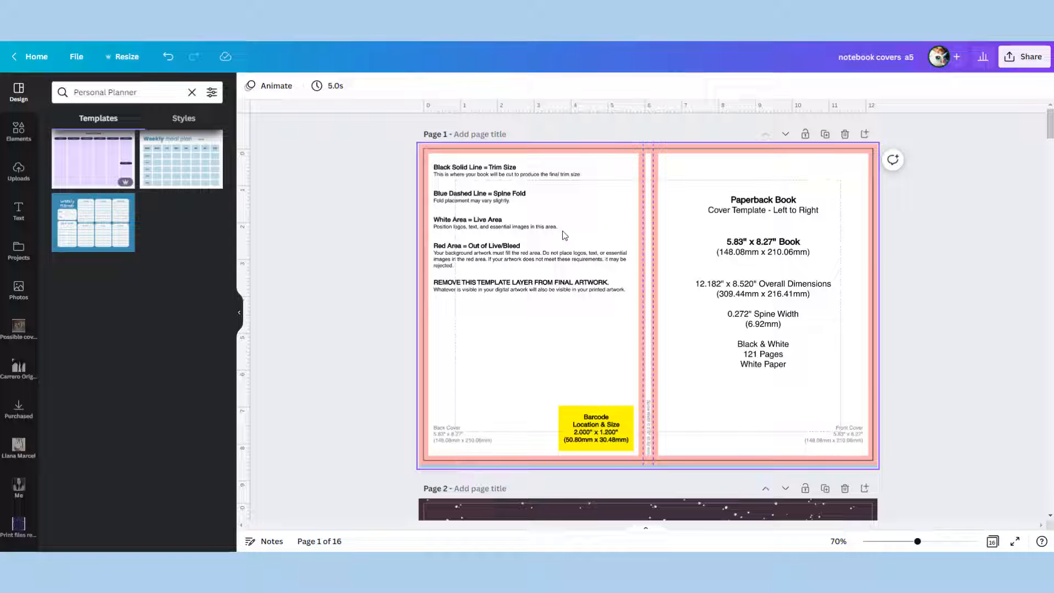
pyautogui.moveTo(576, 224)
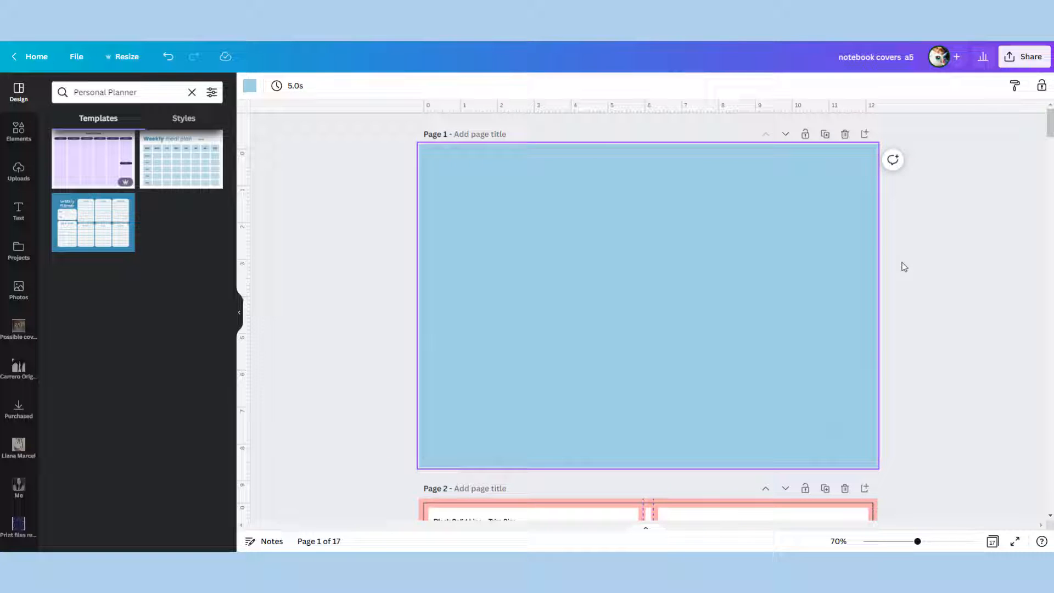
pyautogui.scroll(-3)
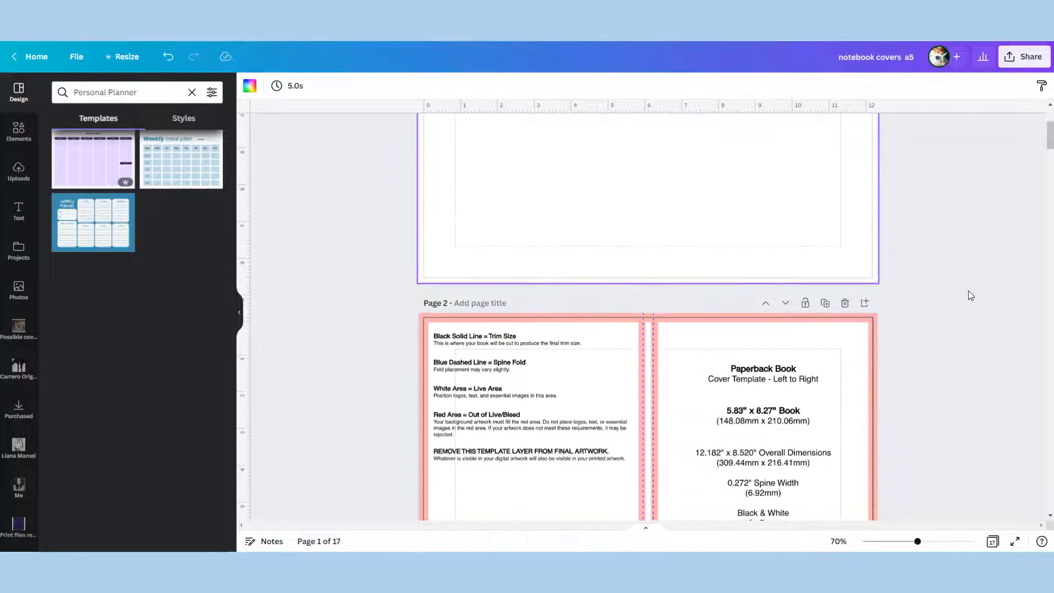
pyautogui.scroll(-3)
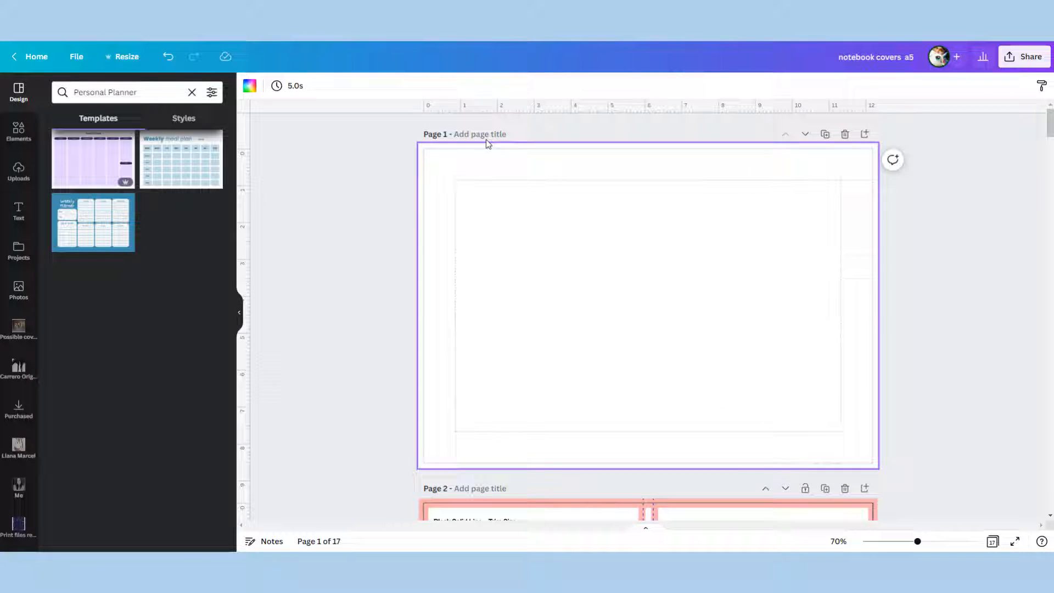
pyautogui.moveTo(257, 179)
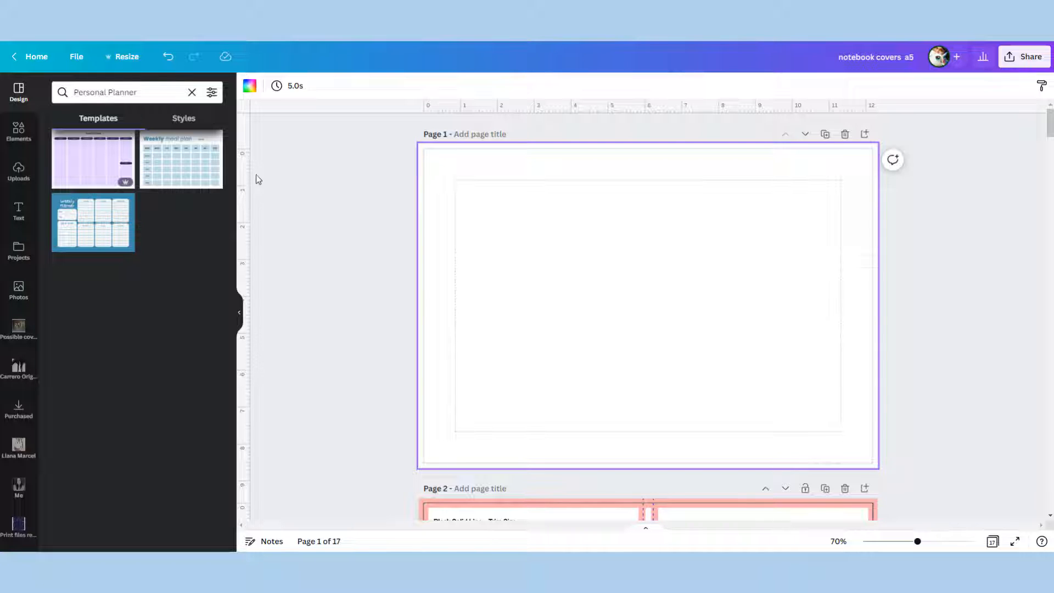
pyautogui.scroll(-3)
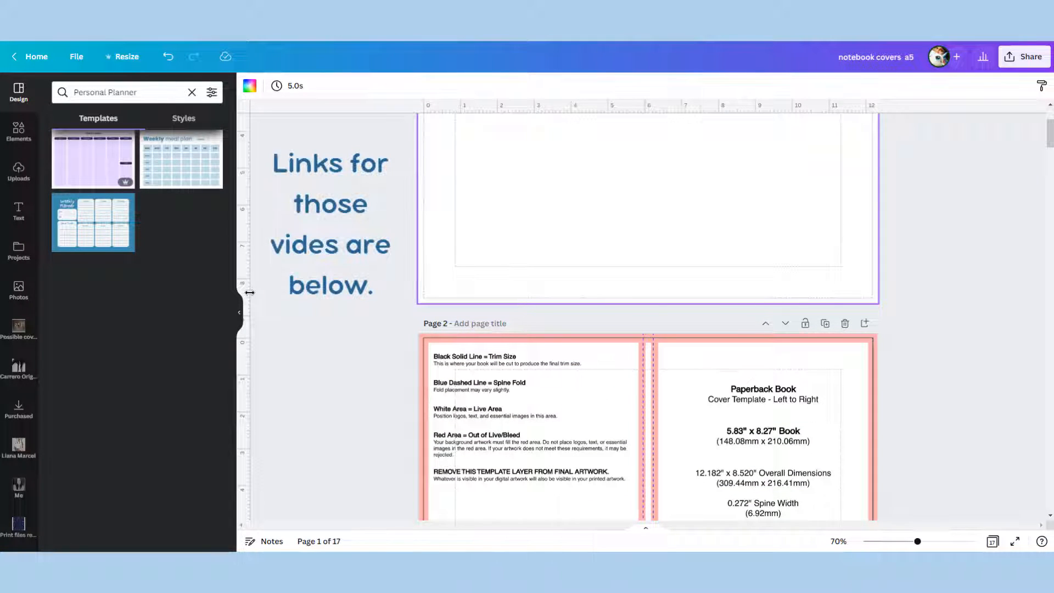
# Place ruler guides on page 1 at both spine folds and along the bleed edge.
pyautogui.moveTo(644, 105); pyautogui.dragTo(645, 309)
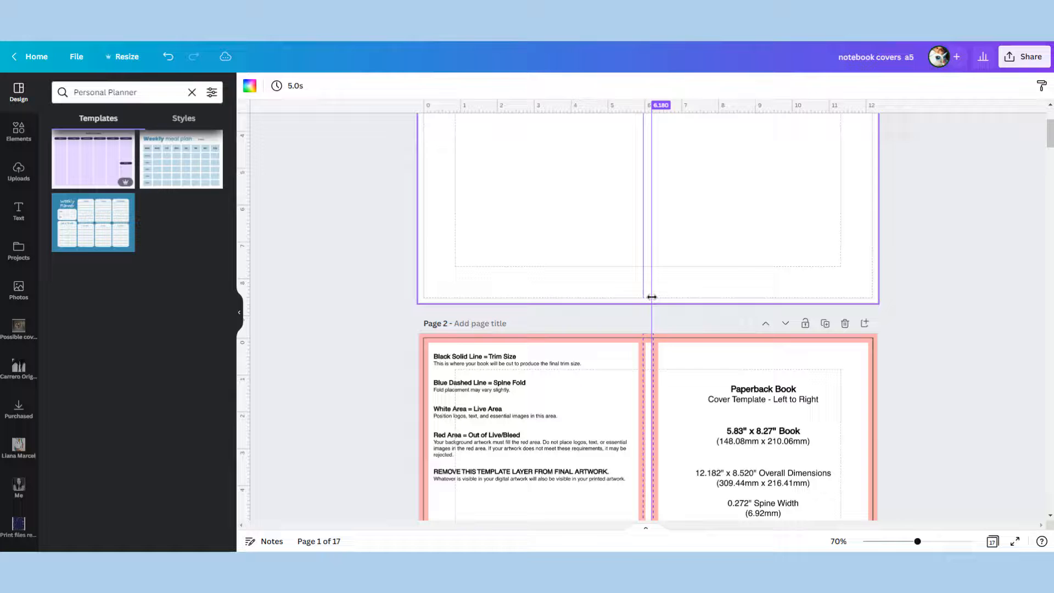
pyautogui.moveTo(651, 298); pyautogui.dragTo(654, 298)
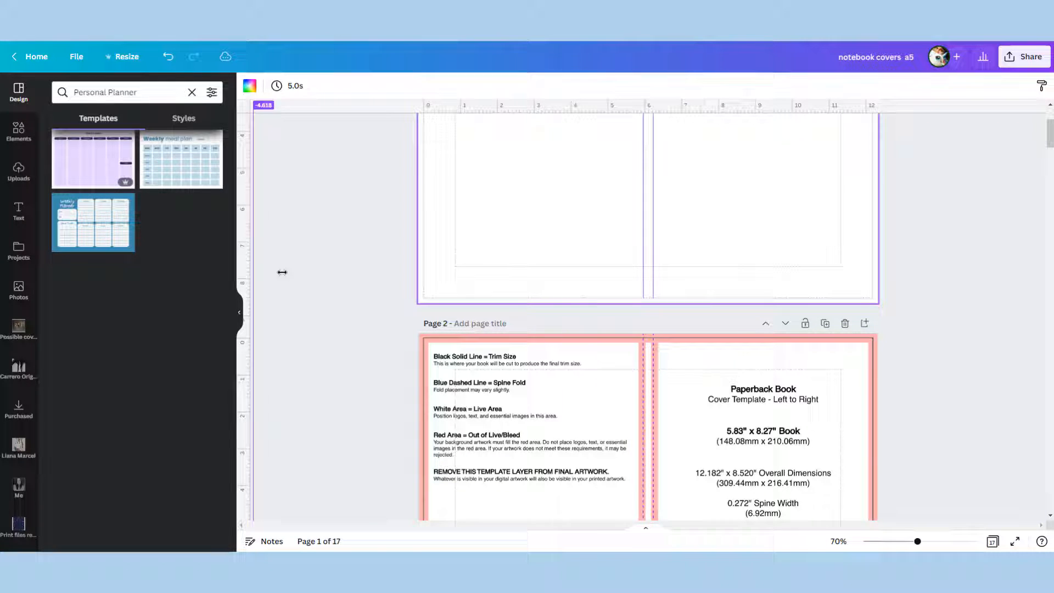
pyautogui.moveTo(282, 272); pyautogui.dragTo(427, 274)
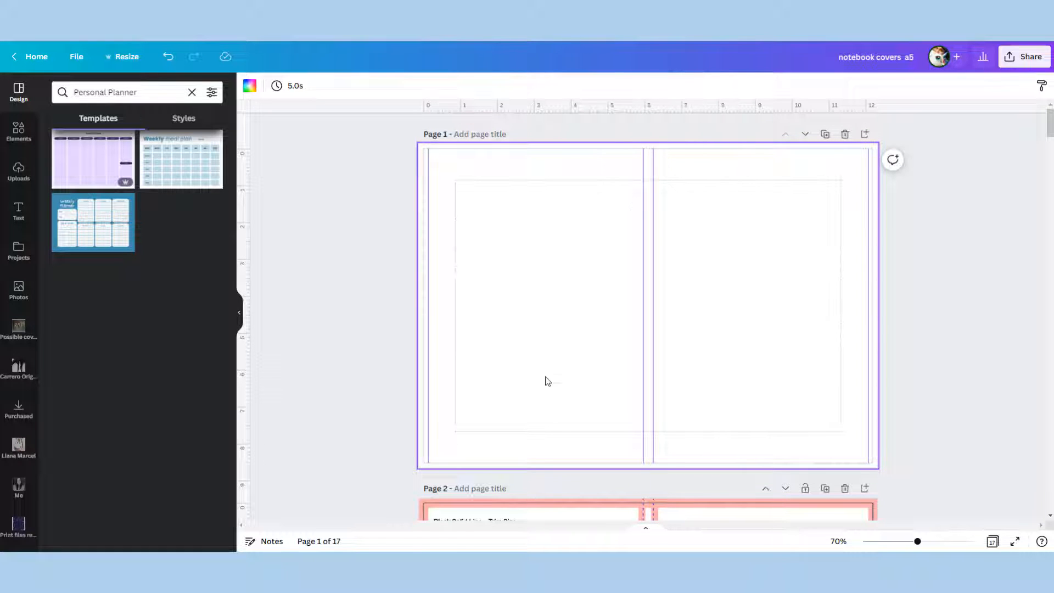
pyautogui.scroll(-3)
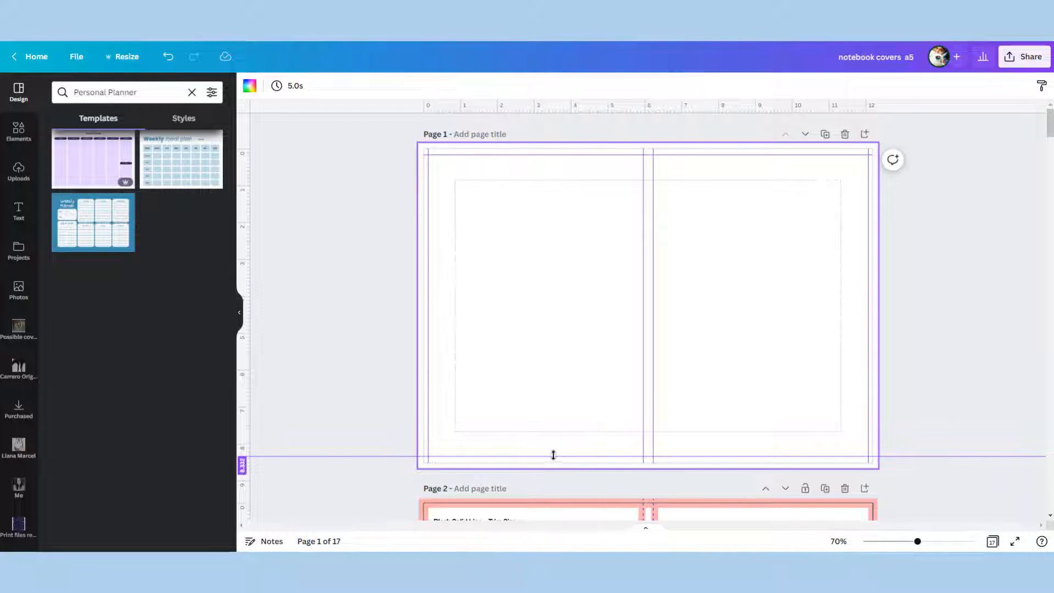
pyautogui.scroll(-3)
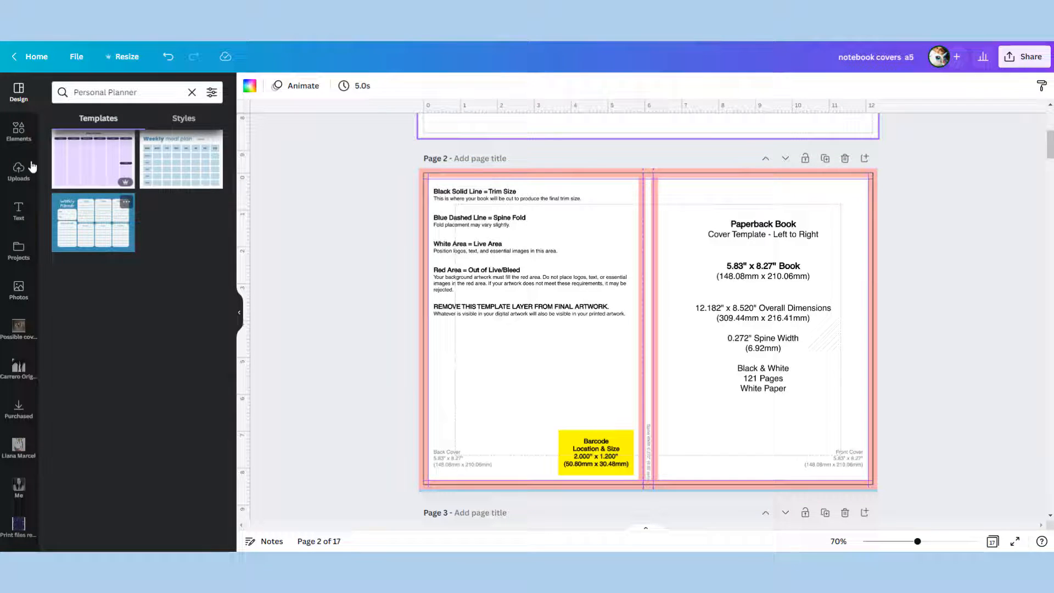
# Add a red rectangle from Elements and fit it over the template's barcode box.
pyautogui.click(18, 131)
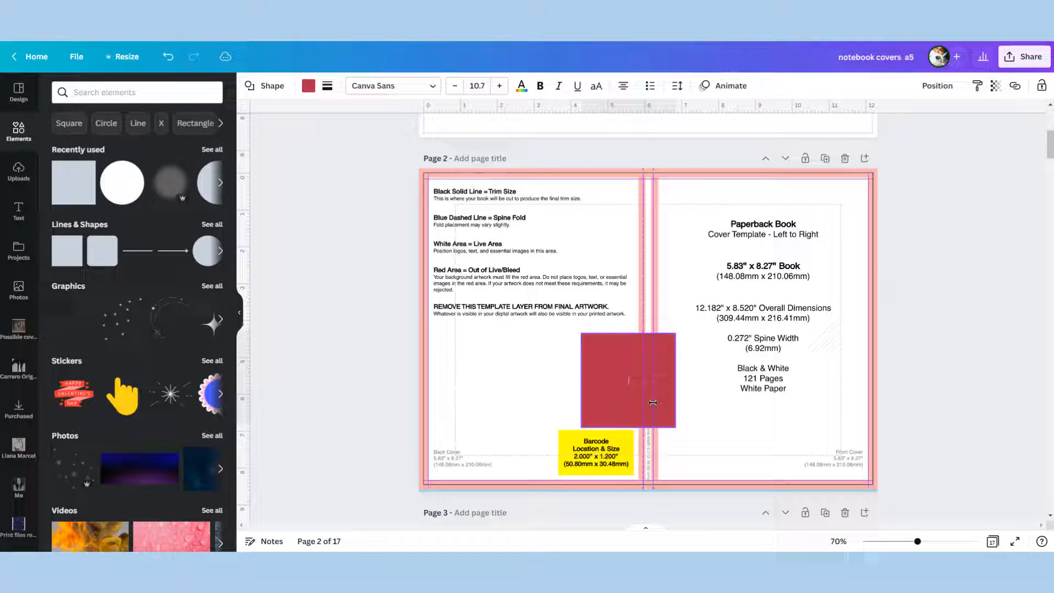
pyautogui.moveTo(628, 380); pyautogui.dragTo(606, 427)
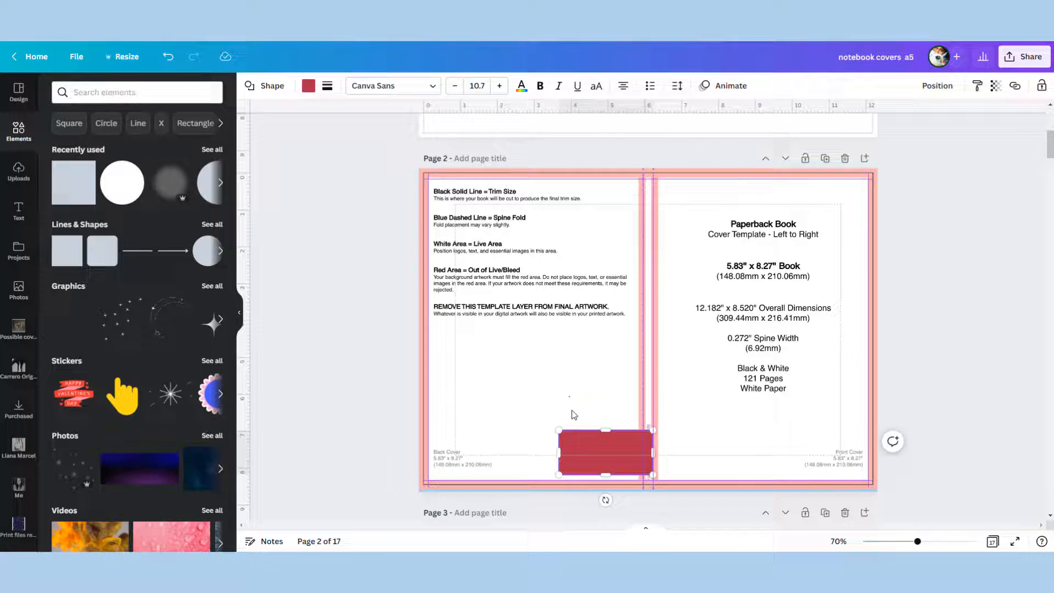
pyautogui.moveTo(604, 454); pyautogui.dragTo(585, 450)
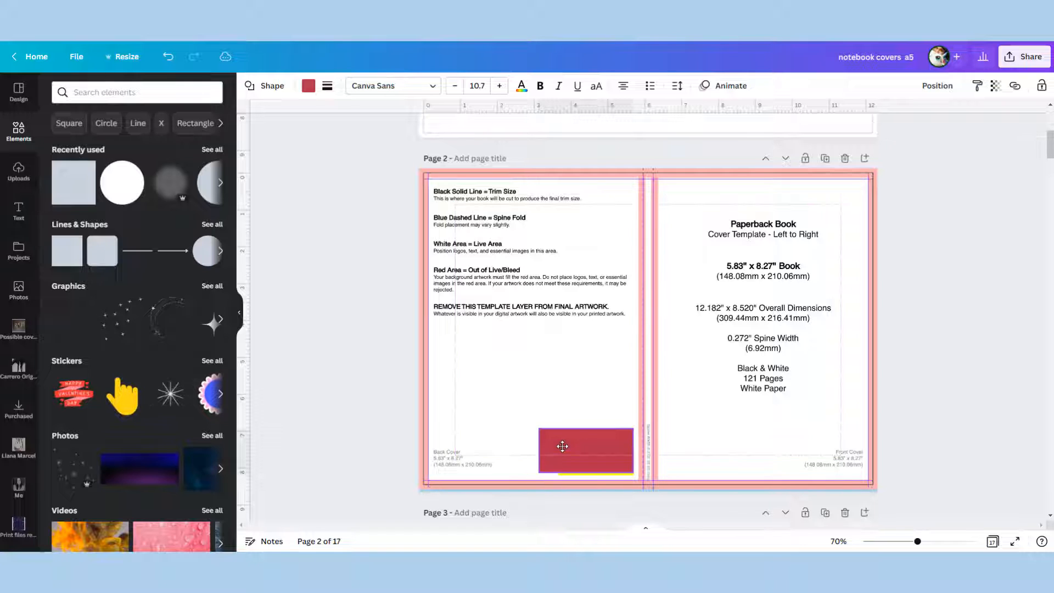
pyautogui.click(585, 450)
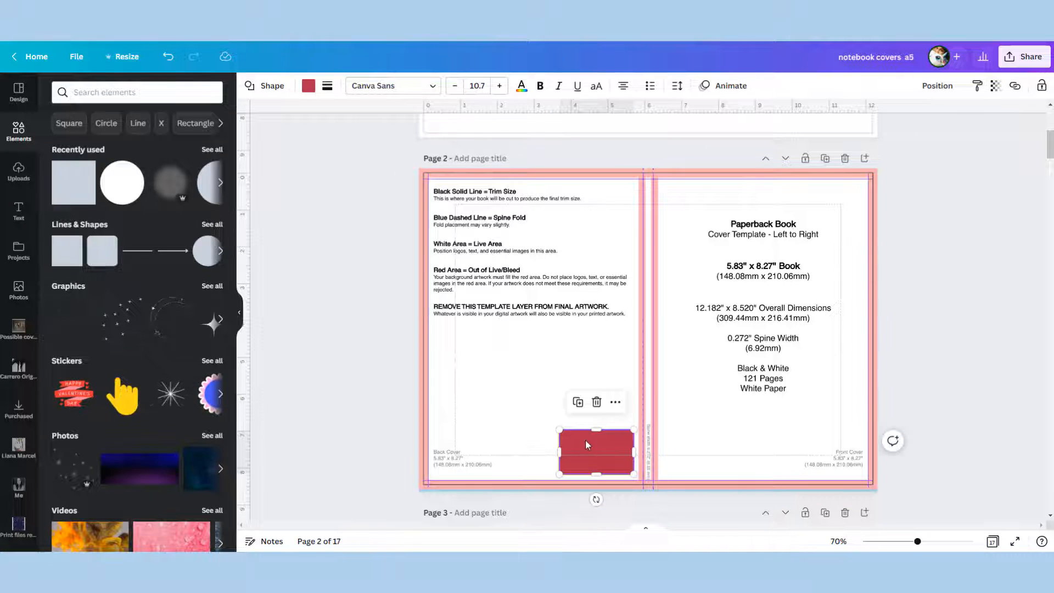
# Copy the barcode rectangle and paste it onto the blank first page.
pyautogui.rightClick(595, 452)
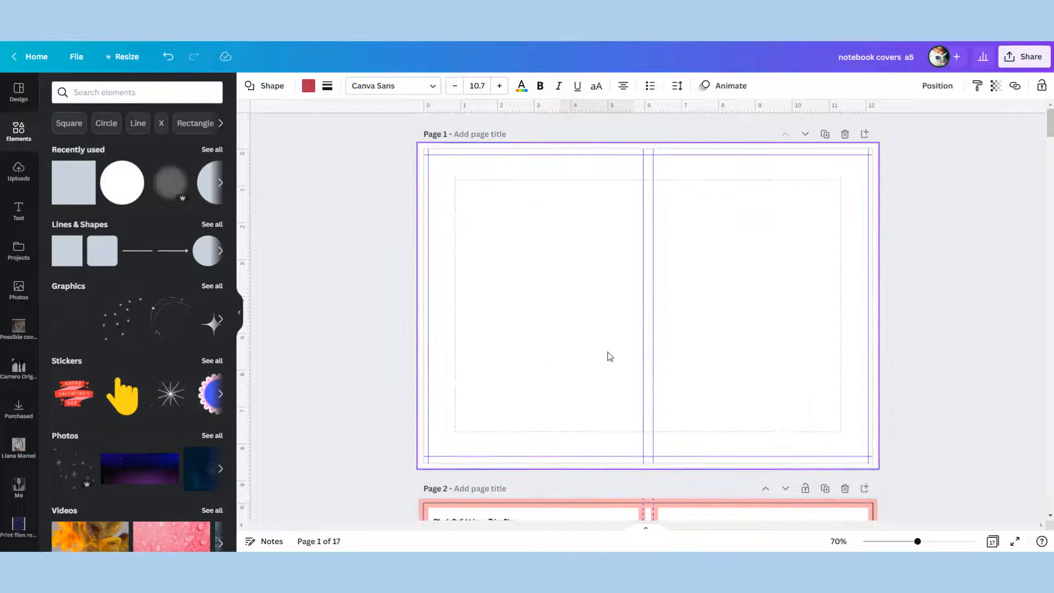
pyautogui.rightClick(609, 356)
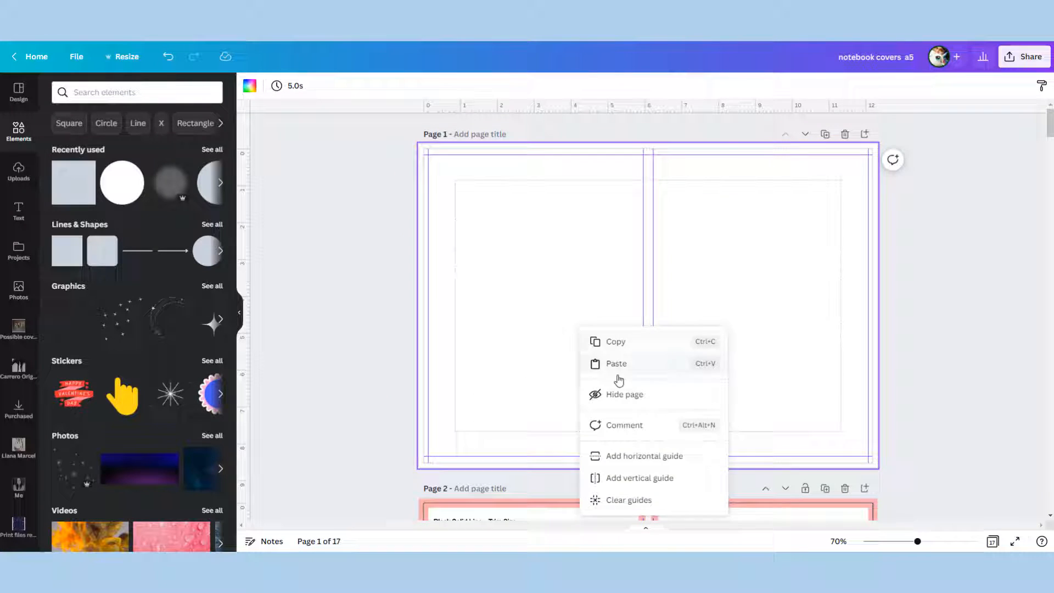
pyautogui.click(617, 364)
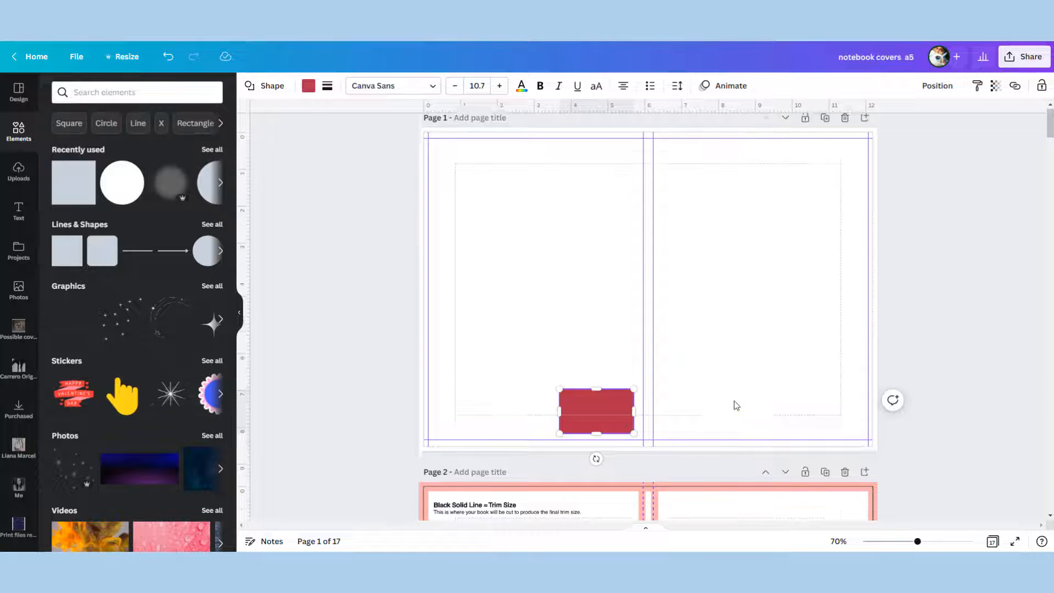
pyautogui.scroll(-3)
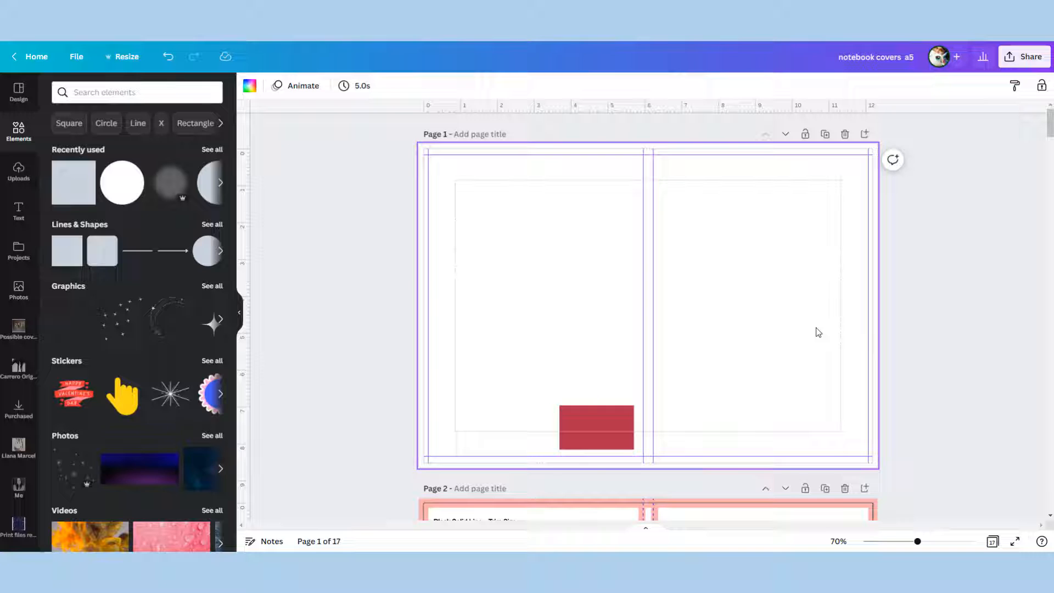
pyautogui.moveTo(528, 188)
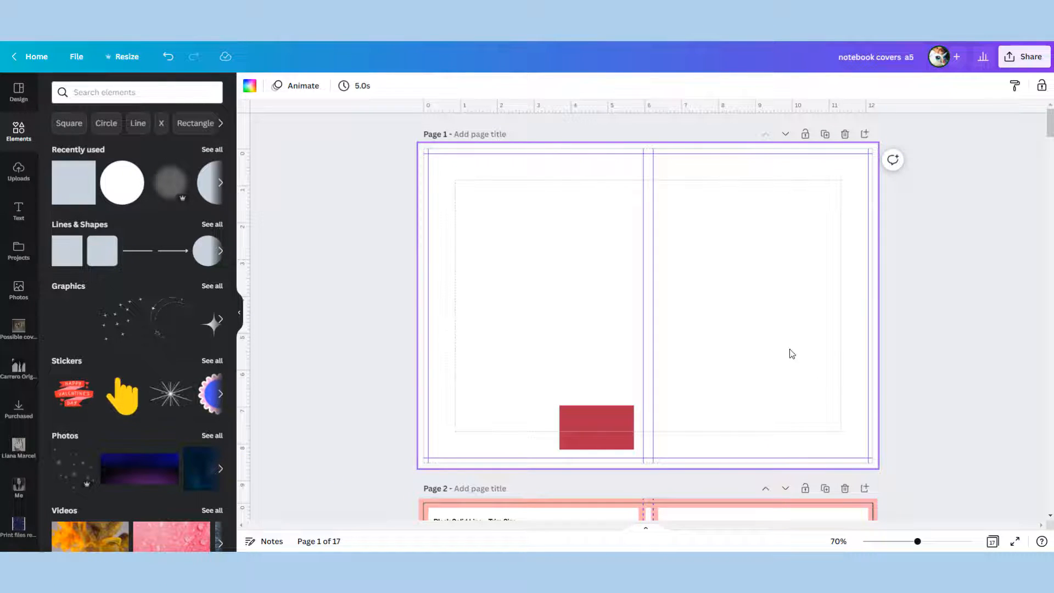
pyautogui.scroll(-3)
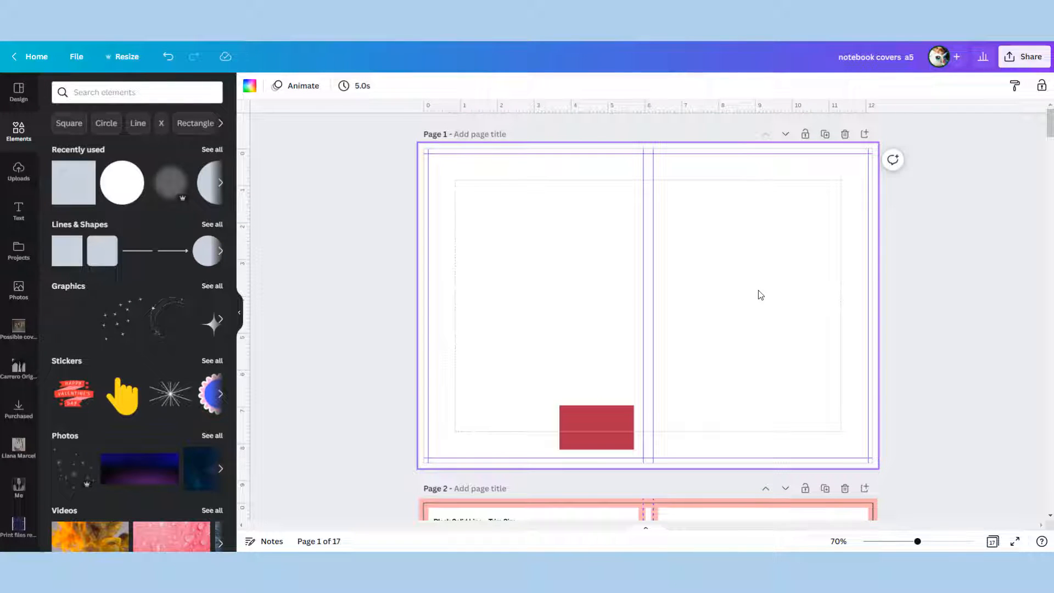
# Place the uploaded devil bear image on the front cover, enlarged and positioned.
pyautogui.click(18, 171)
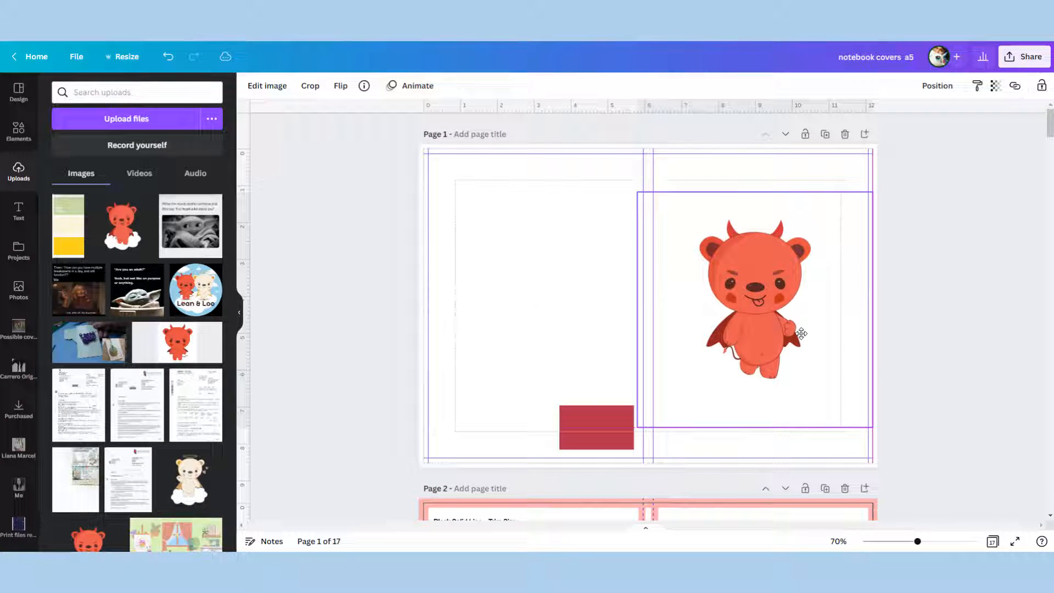
pyautogui.moveTo(801, 332); pyautogui.dragTo(814, 341)
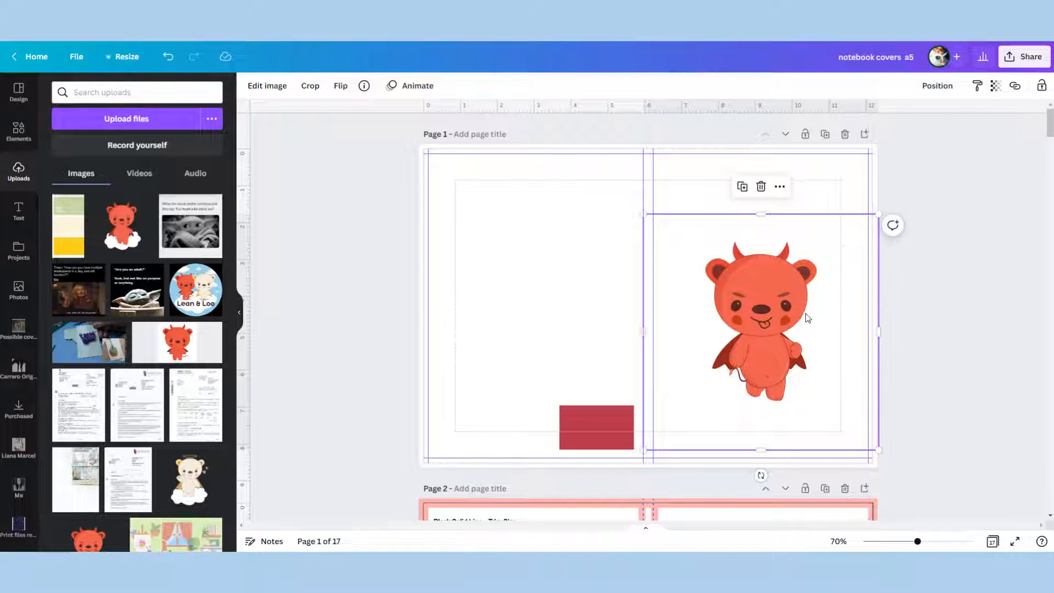
pyautogui.moveTo(808, 318); pyautogui.dragTo(810, 311)
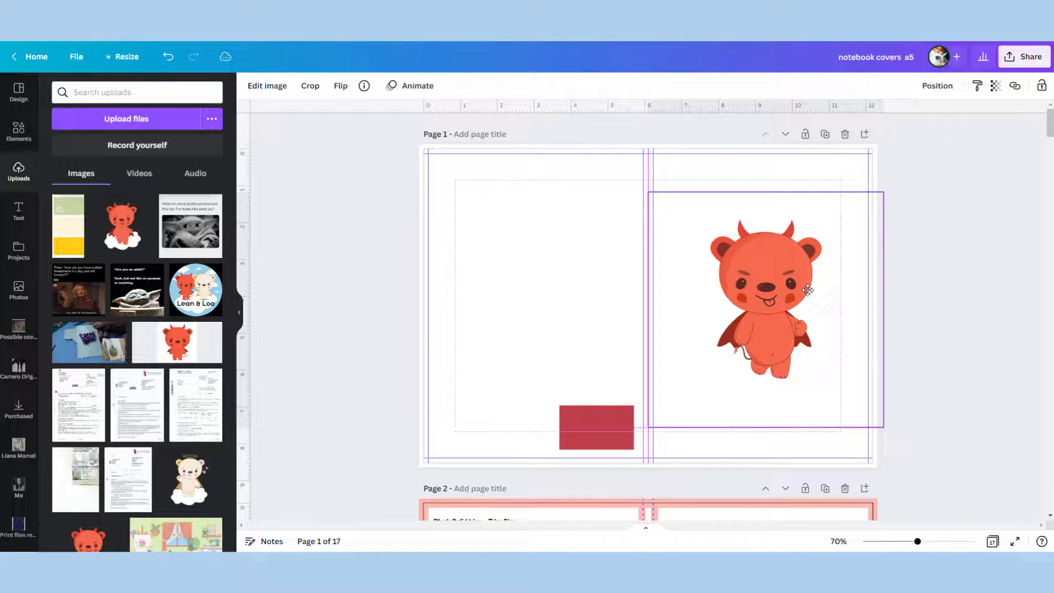
pyautogui.moveTo(808, 290); pyautogui.dragTo(807, 290)
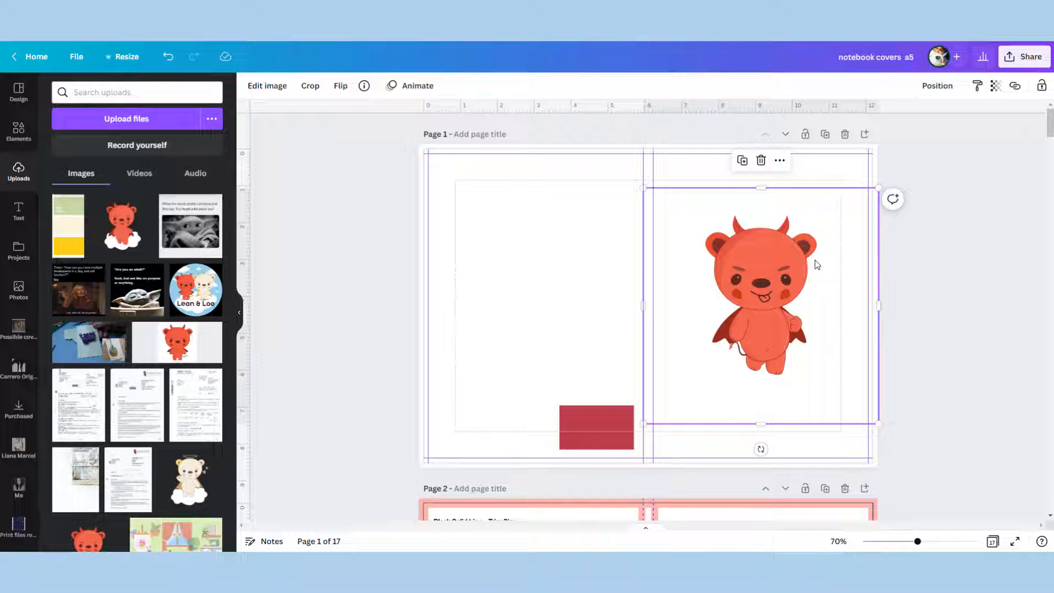
pyautogui.moveTo(624, 238)
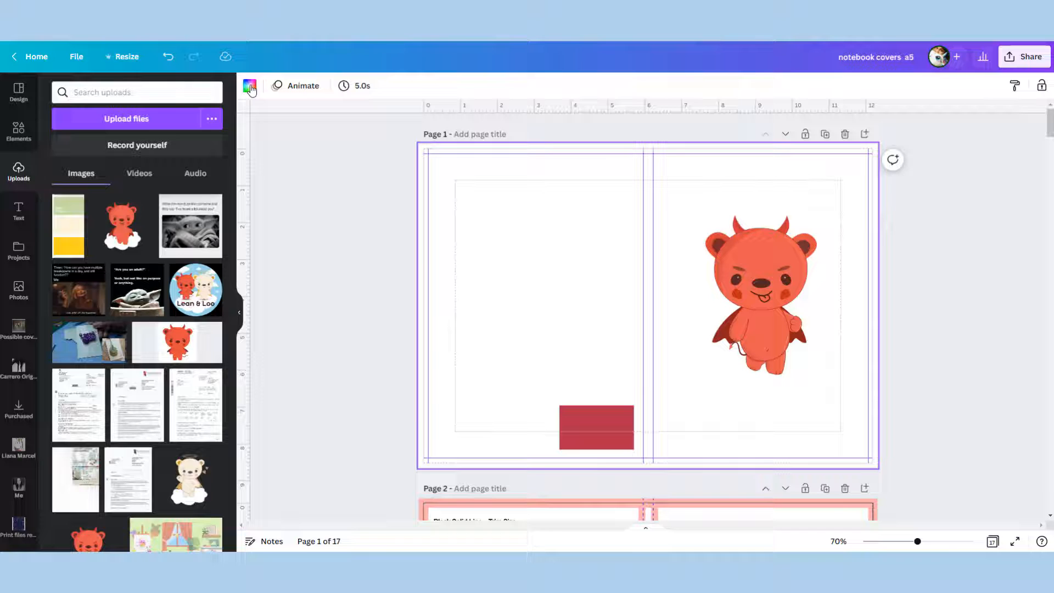
# Make the page background light blue from the Document colours.
pyautogui.click(249, 86)
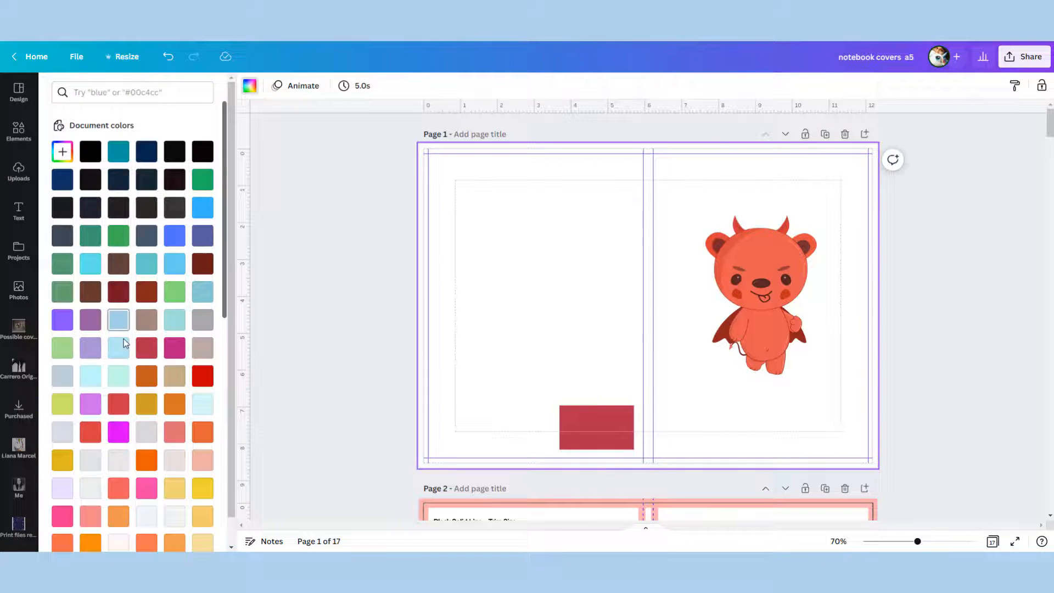
pyautogui.click(117, 348)
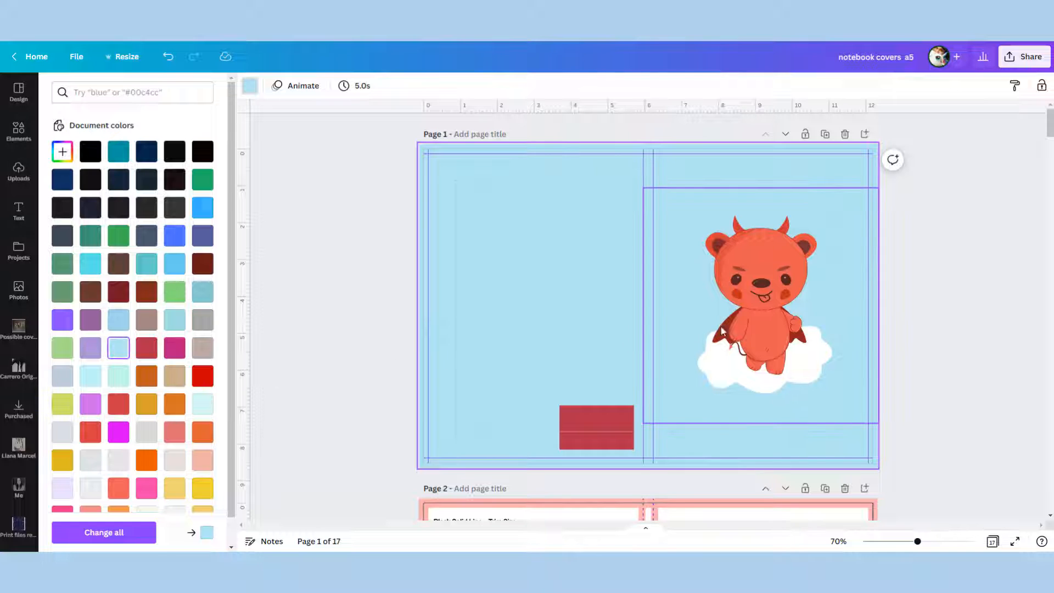
pyautogui.click(18, 131)
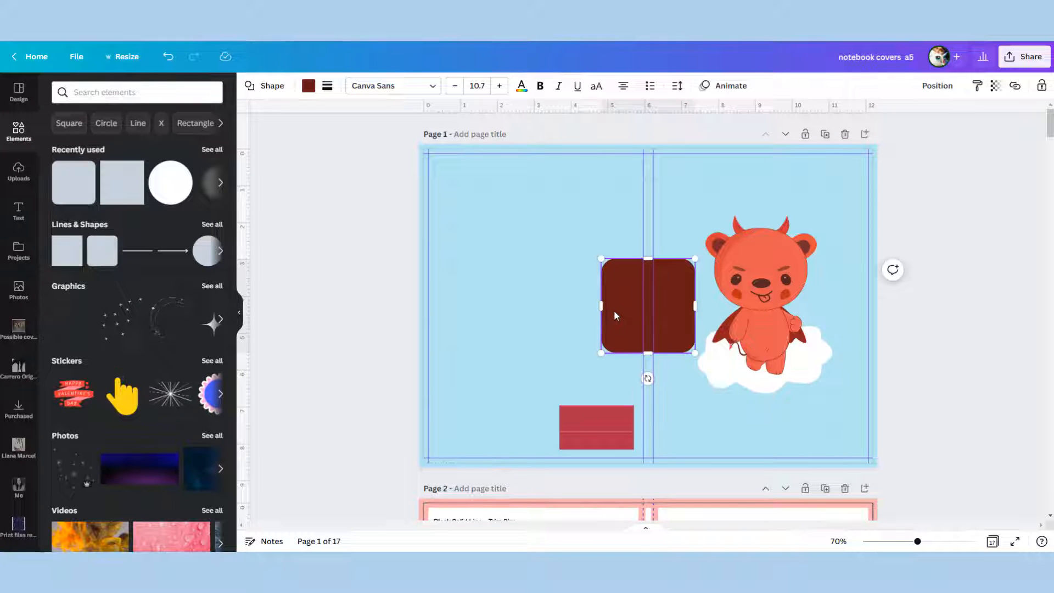
# Stretch the dark red square into a tall back-cover box with a vertical guide through its centre.
pyautogui.moveTo(648, 307); pyautogui.dragTo(517, 245)
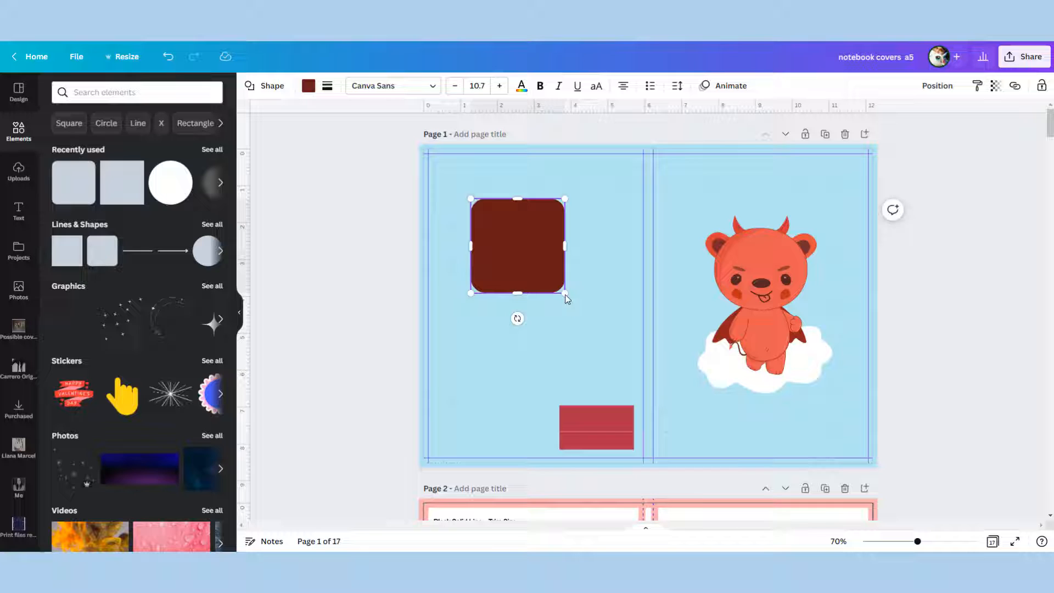
pyautogui.moveTo(565, 294); pyautogui.dragTo(617, 386)
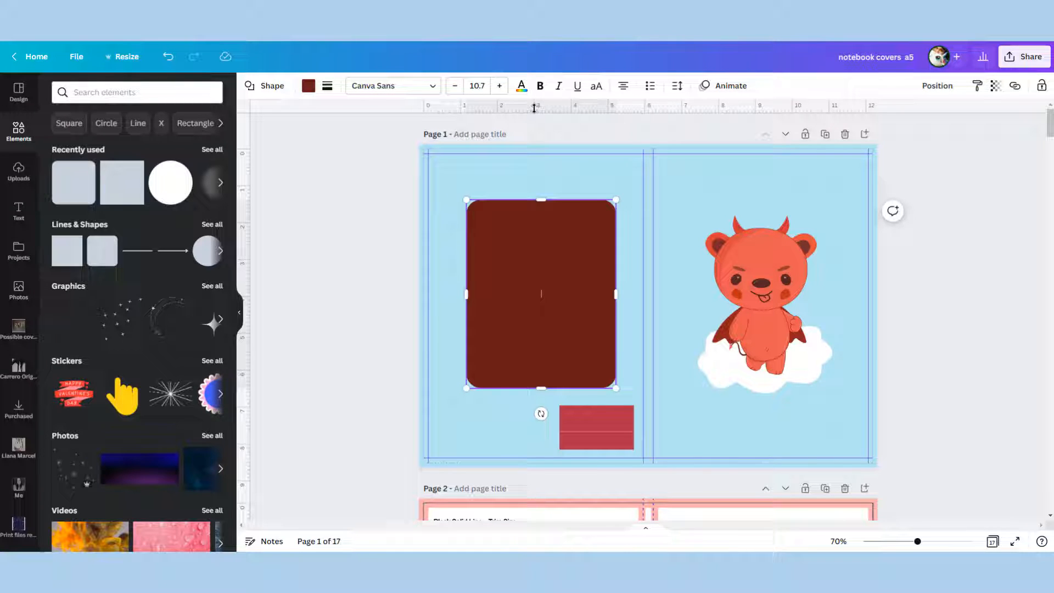
pyautogui.moveTo(263, 209)
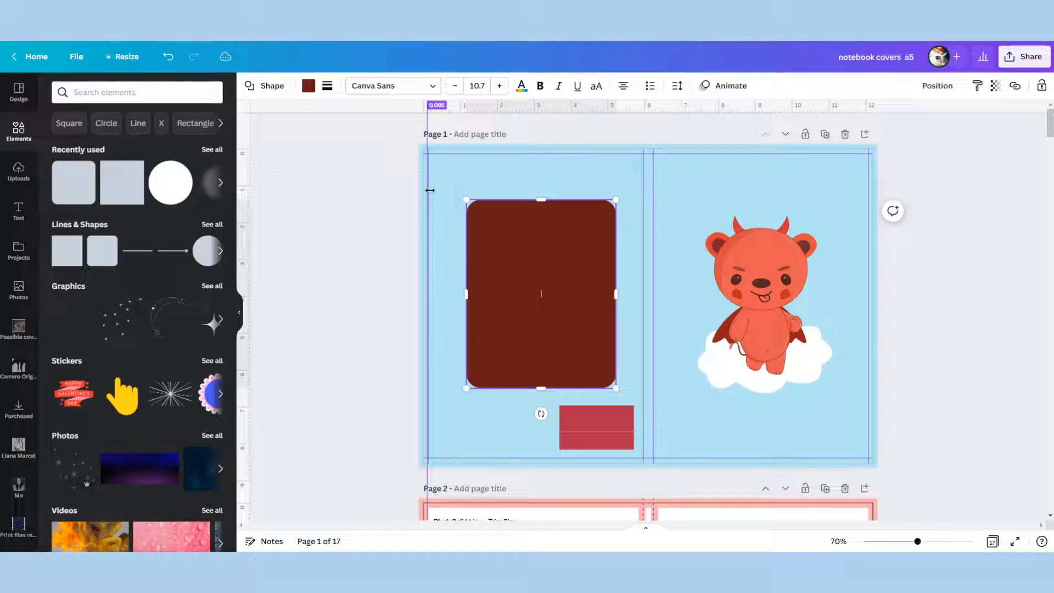
pyautogui.moveTo(429, 190); pyautogui.dragTo(583, 190)
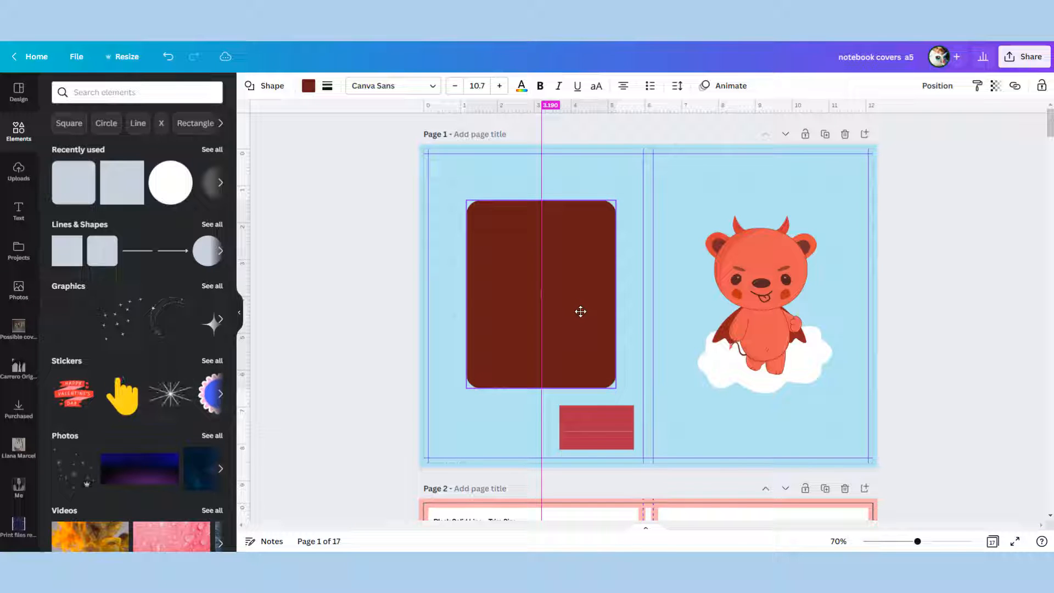
# Recolour the back-cover rectangle white and lighten the barcode bar below it.
pyautogui.click(307, 85)
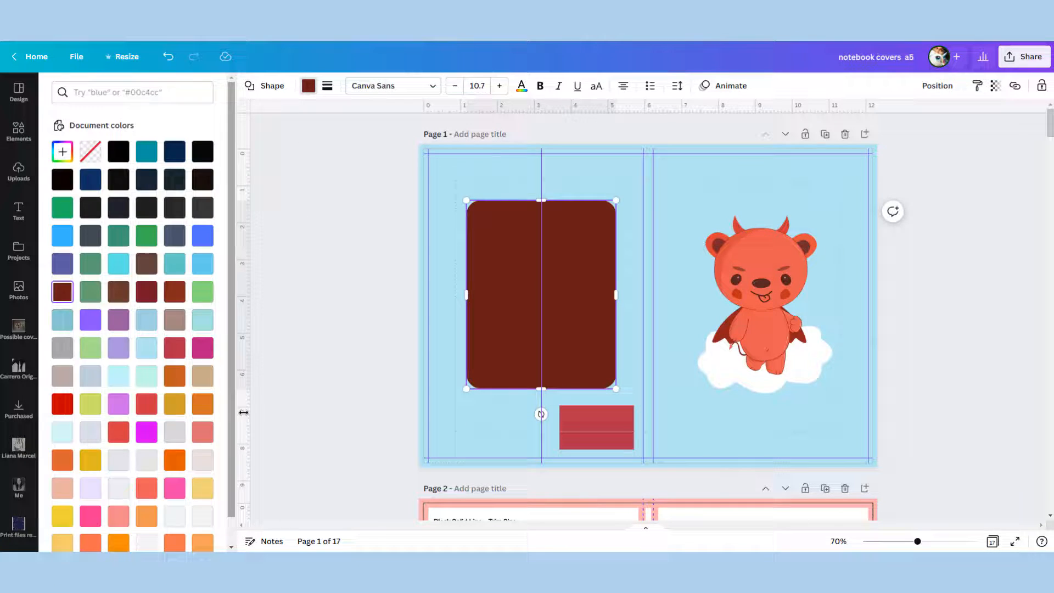
pyautogui.scroll(-3)
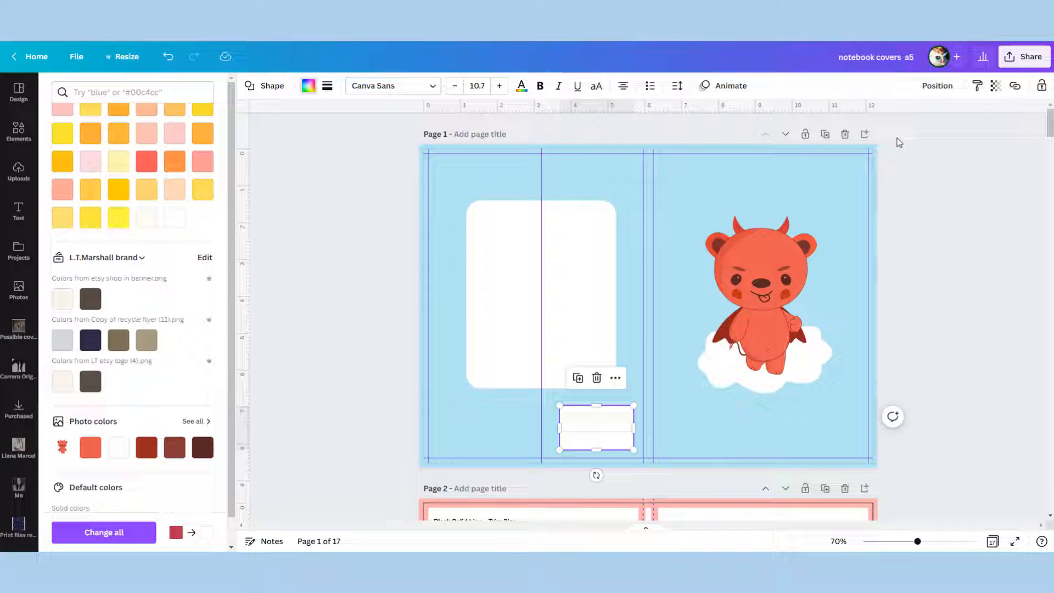
pyautogui.click(996, 85)
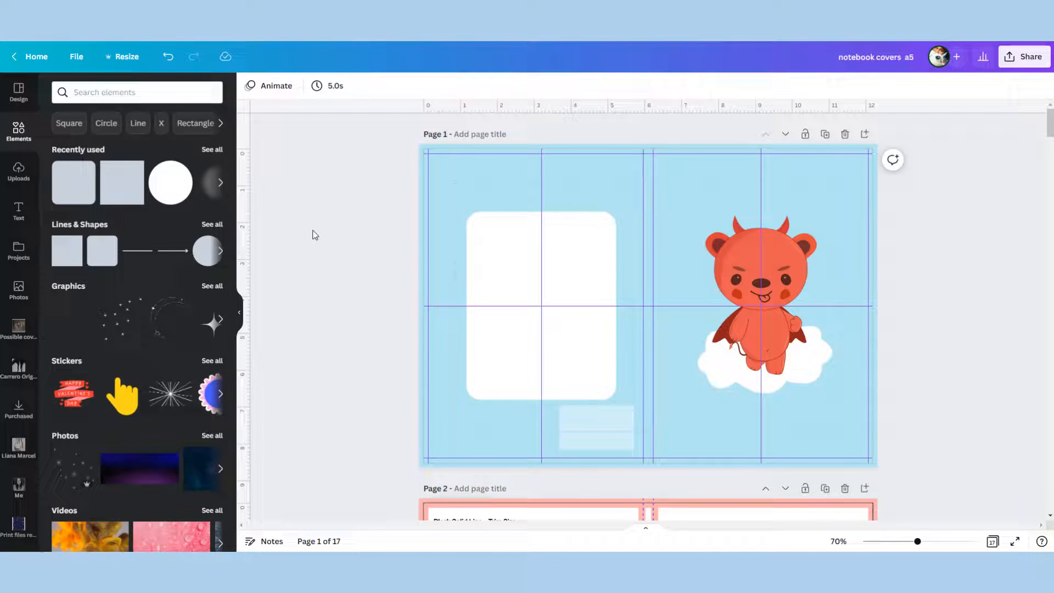
# Add a 'Book Title' subheading and move it into the white back-cover box.
pyautogui.click(18, 211)
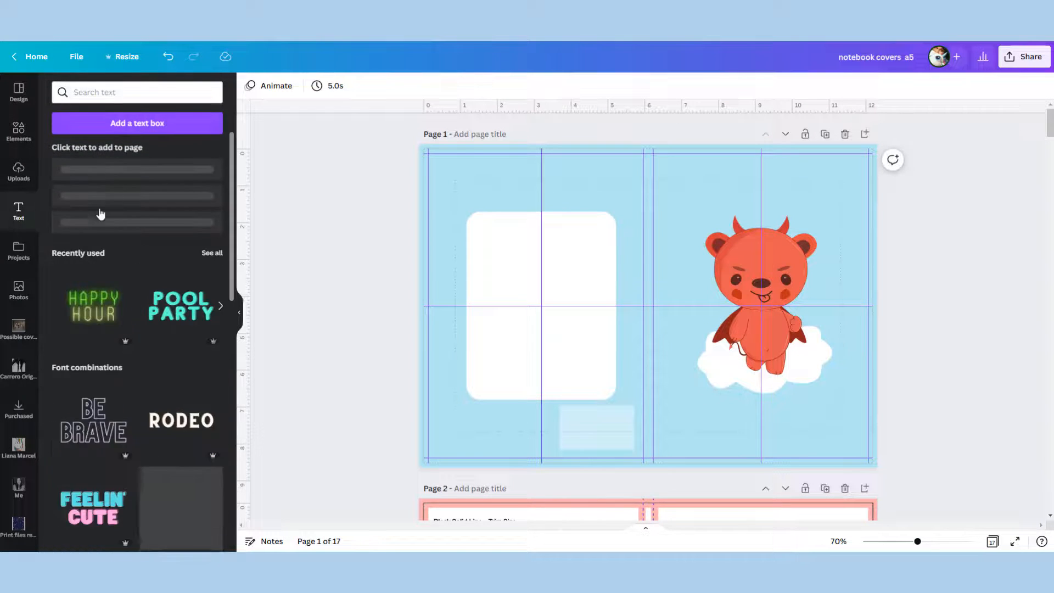
pyautogui.click(101, 212)
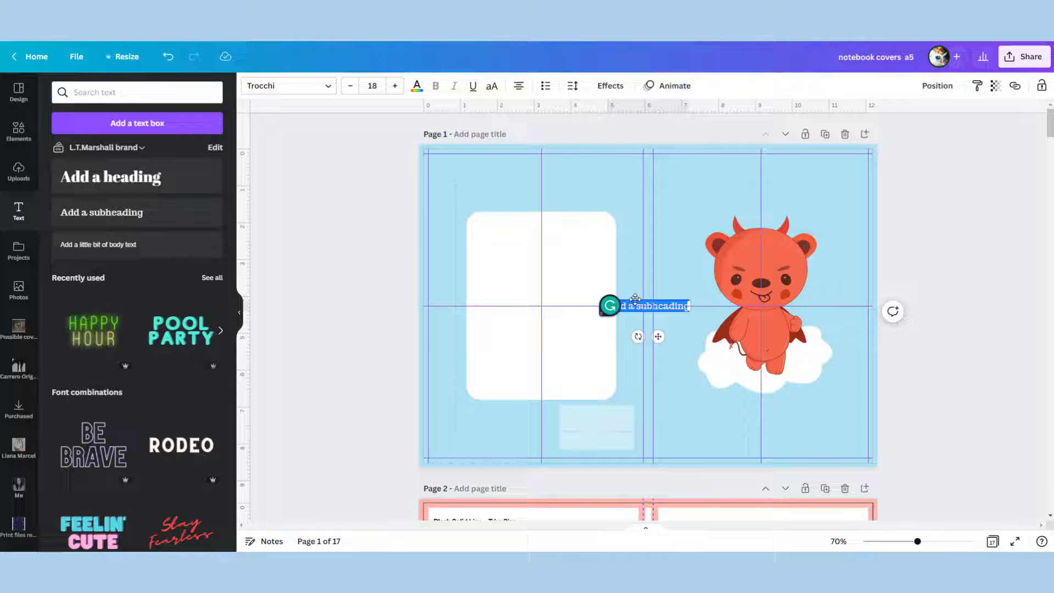
pyautogui.moveTo(652, 307); pyautogui.dragTo(542, 238)
pyautogui.write('Book Title')
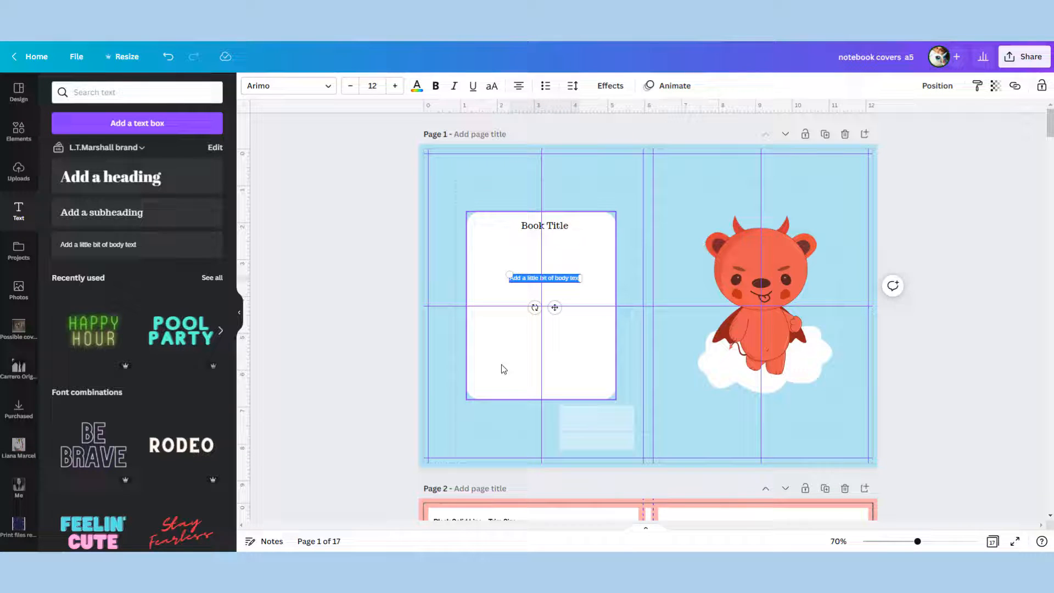
pyautogui.moveTo(517, 386)
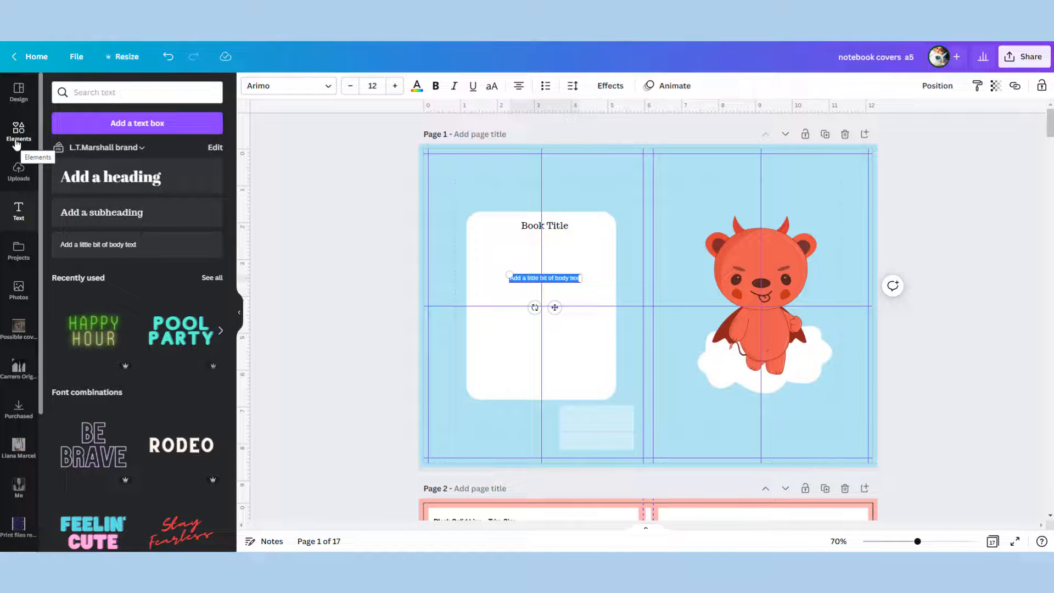
# Search Elements for 'social media' graphics and add the Facebook icon.
pyautogui.write('s')
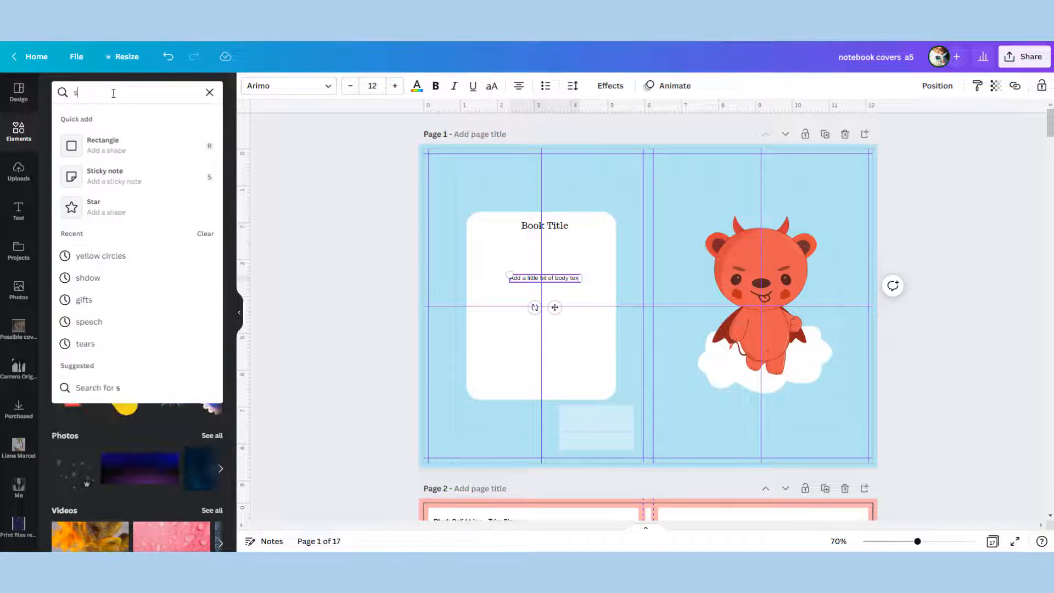
pyautogui.write('social media icon')
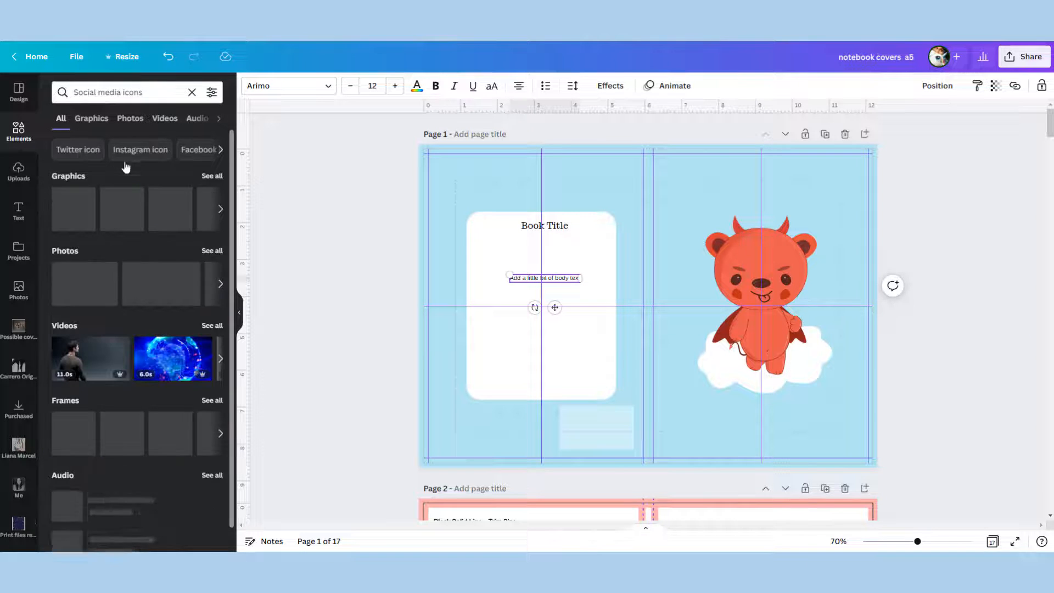
pyautogui.click(91, 119)
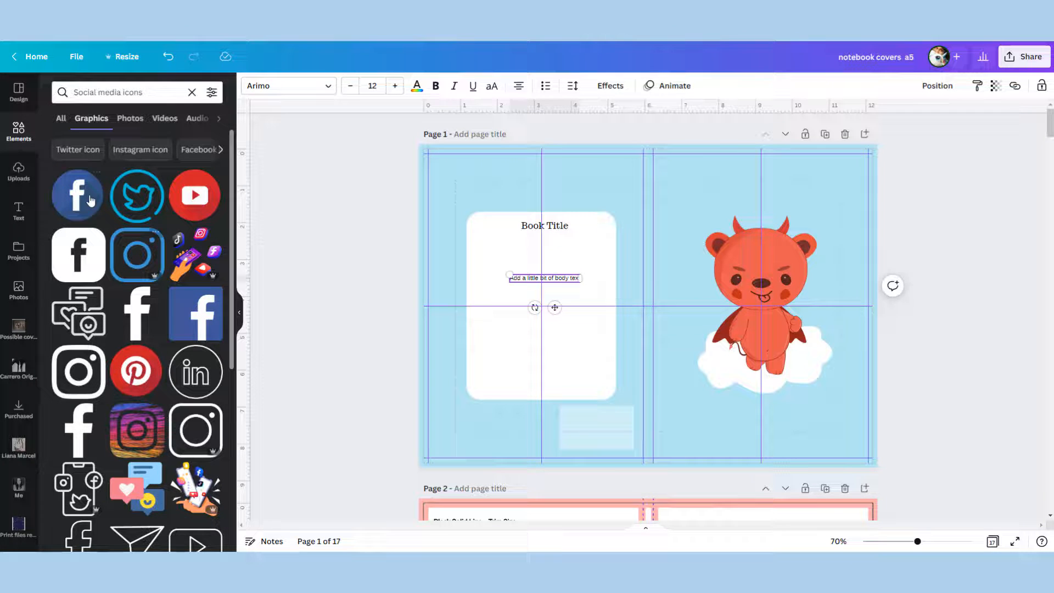
pyautogui.click(77, 195)
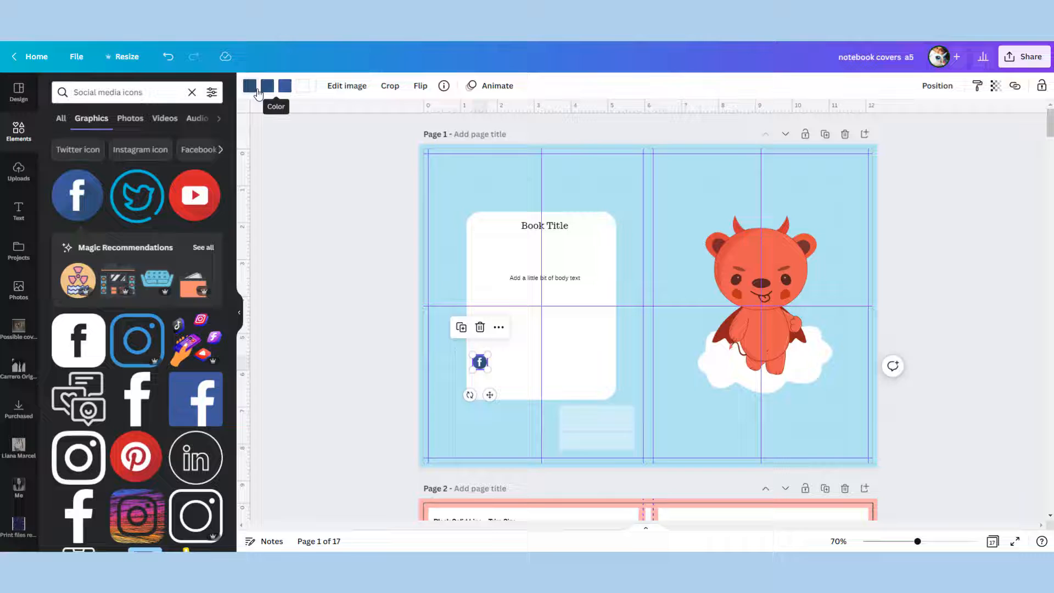
# Recolour the Facebook icon's swatches to pale blues and set a text line beside it.
pyautogui.click(249, 86)
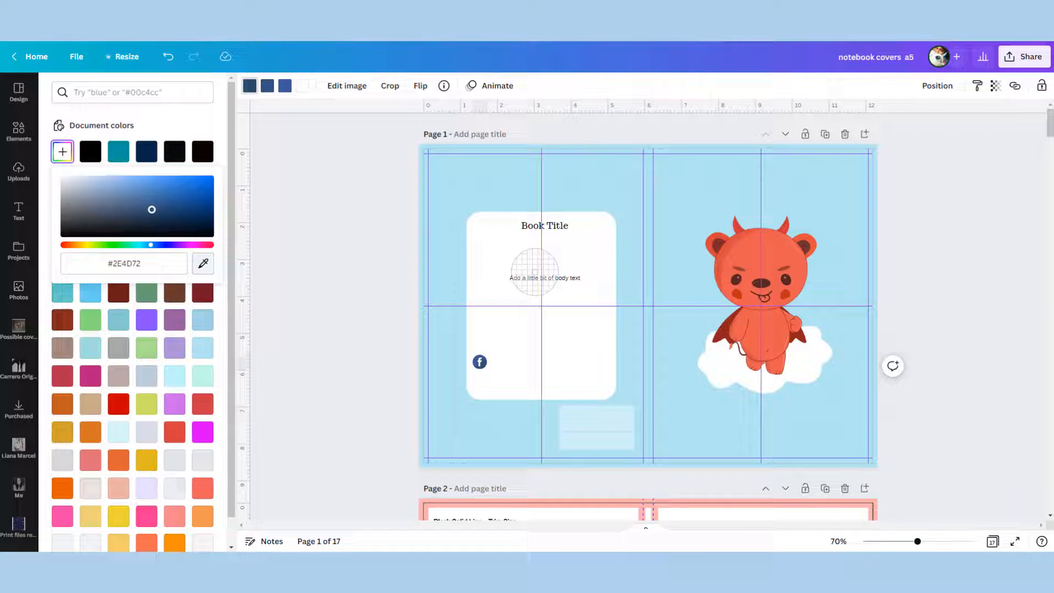
pyautogui.moveTo(535, 272); pyautogui.dragTo(514, 418)
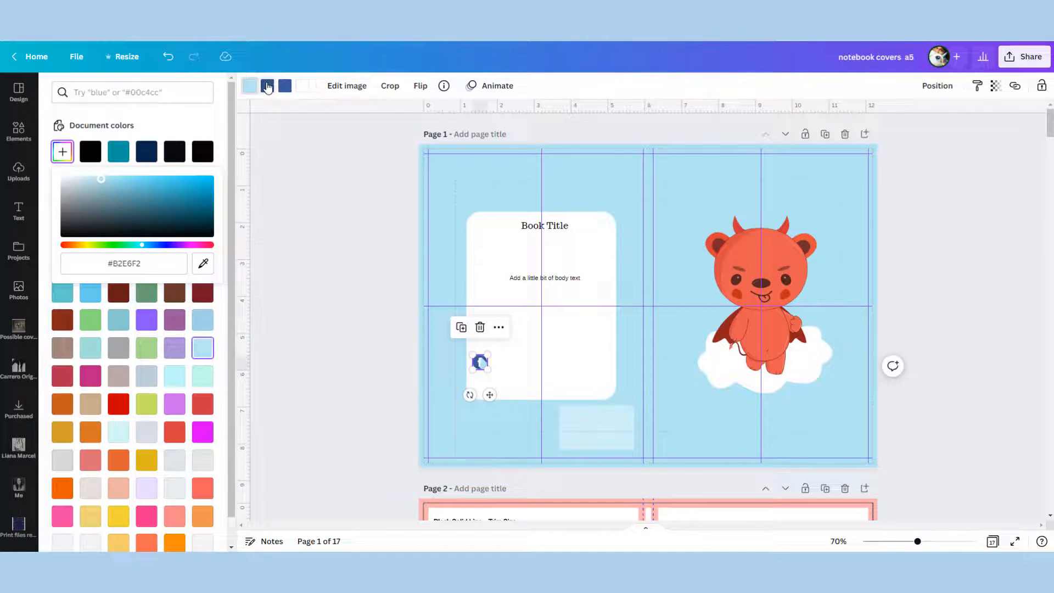
pyautogui.click(268, 86)
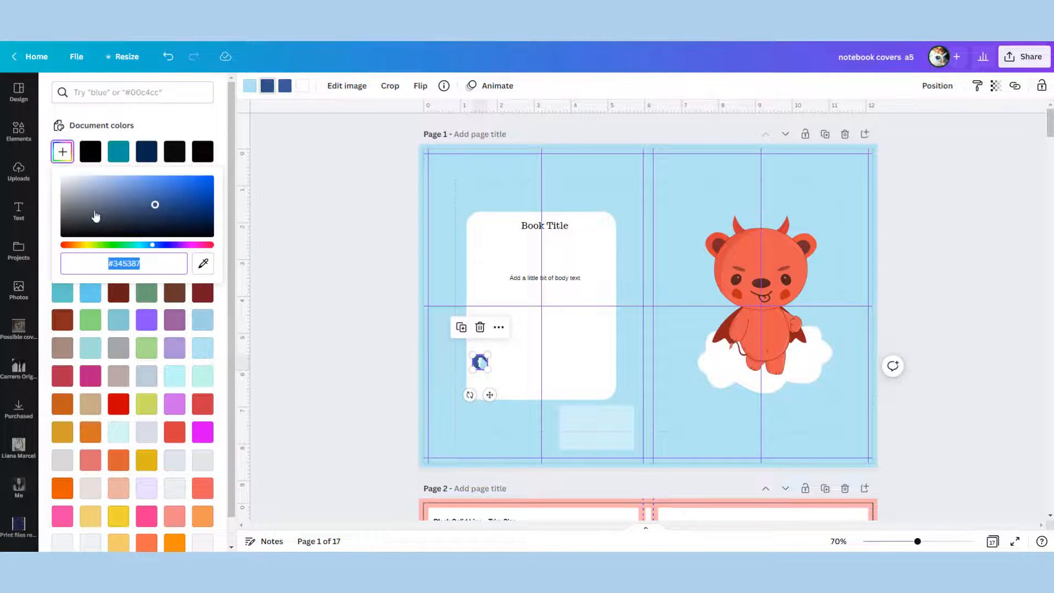
pyautogui.click(202, 348)
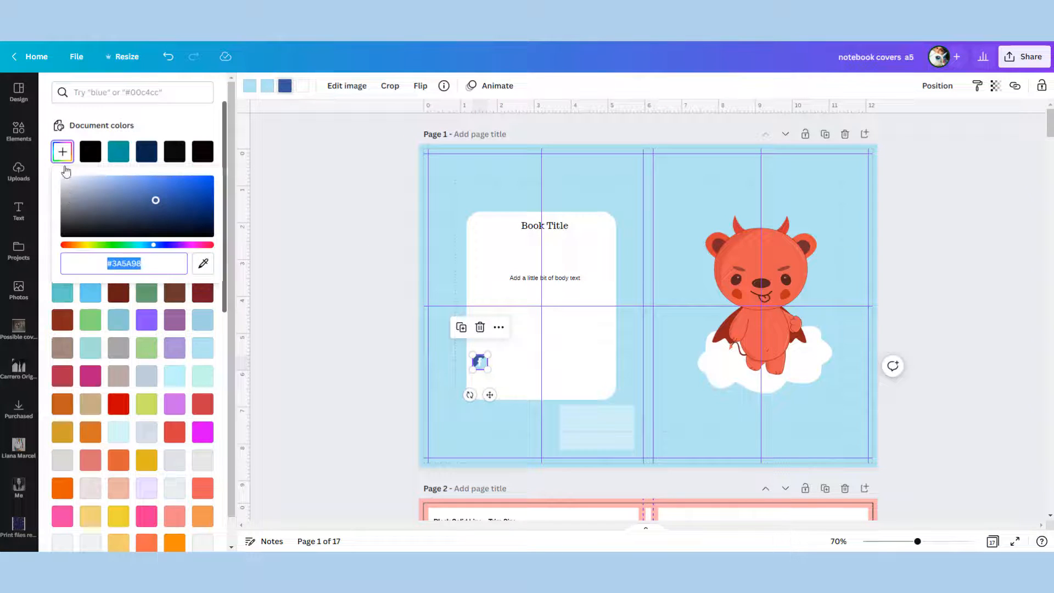
pyautogui.click(202, 348)
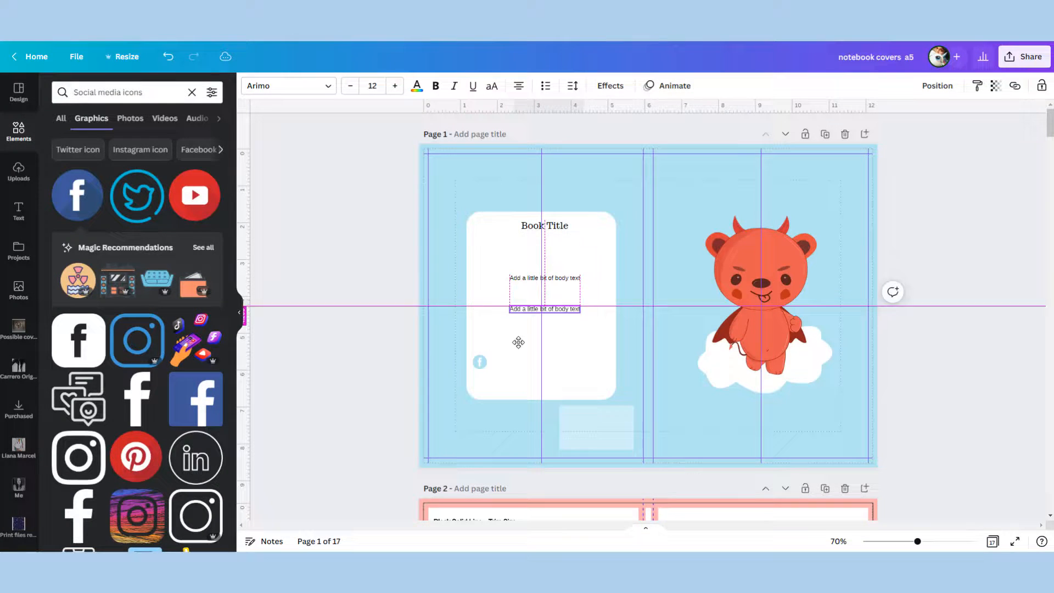
pyautogui.moveTo(545, 309); pyautogui.dragTo(523, 361)
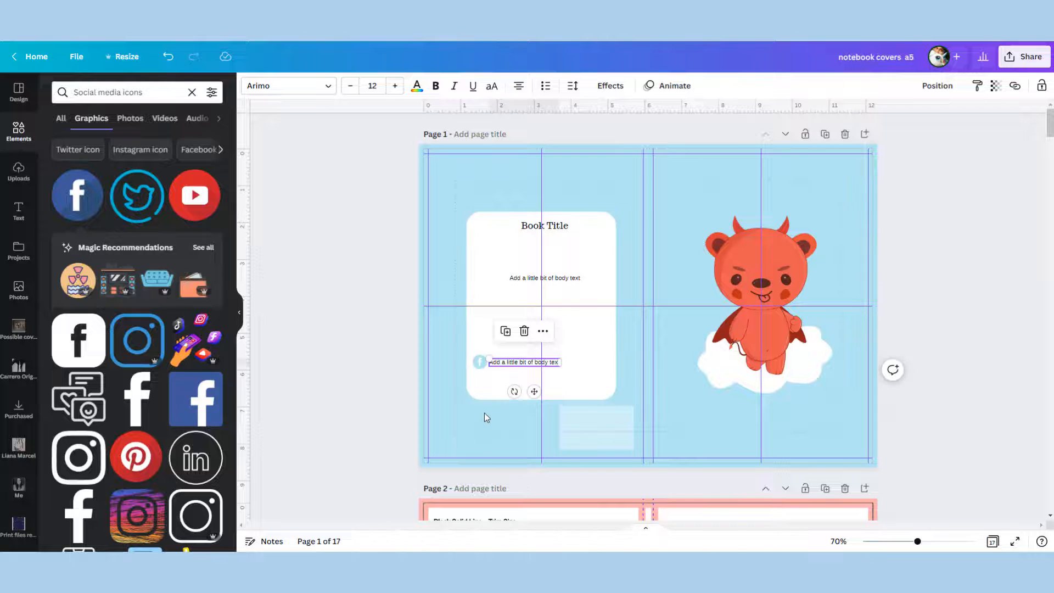
# Replace the lower front-cover 'Book Title' text with 'Author'.
pyautogui.click(545, 225)
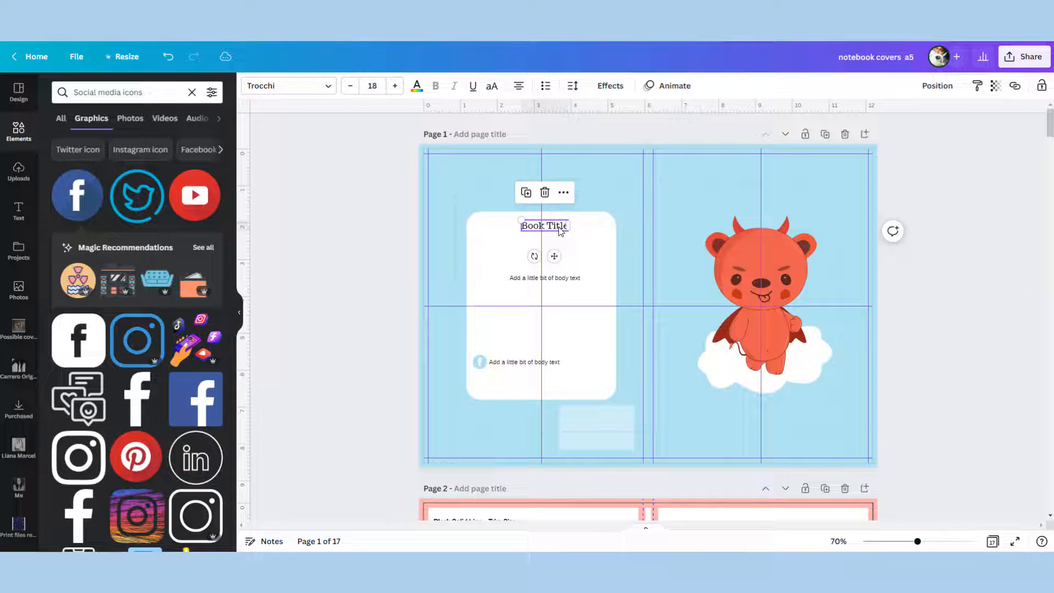
pyautogui.moveTo(544, 225); pyautogui.dragTo(667, 243)
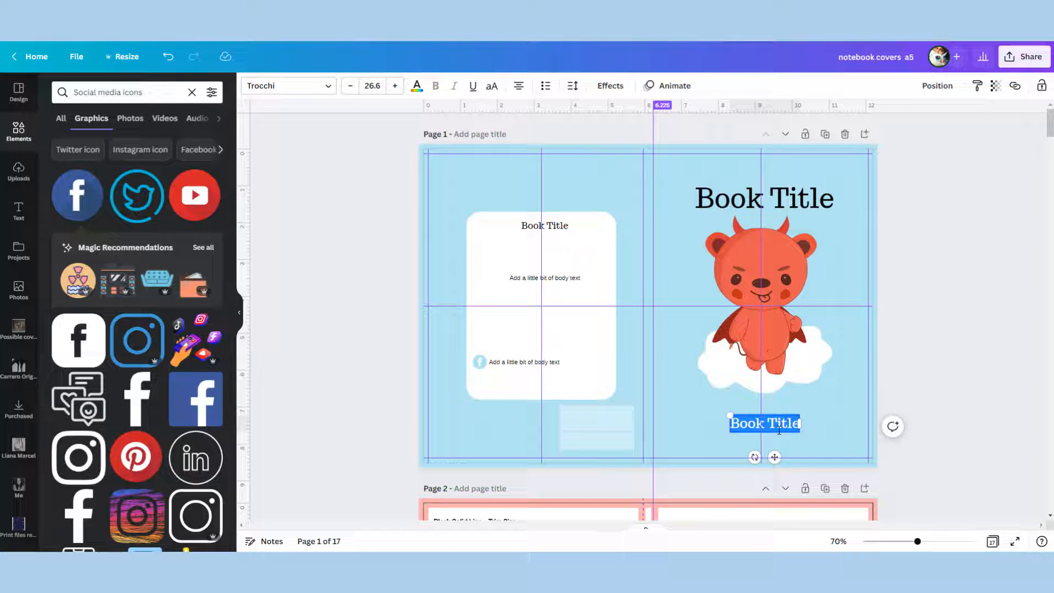
pyautogui.write('Author')
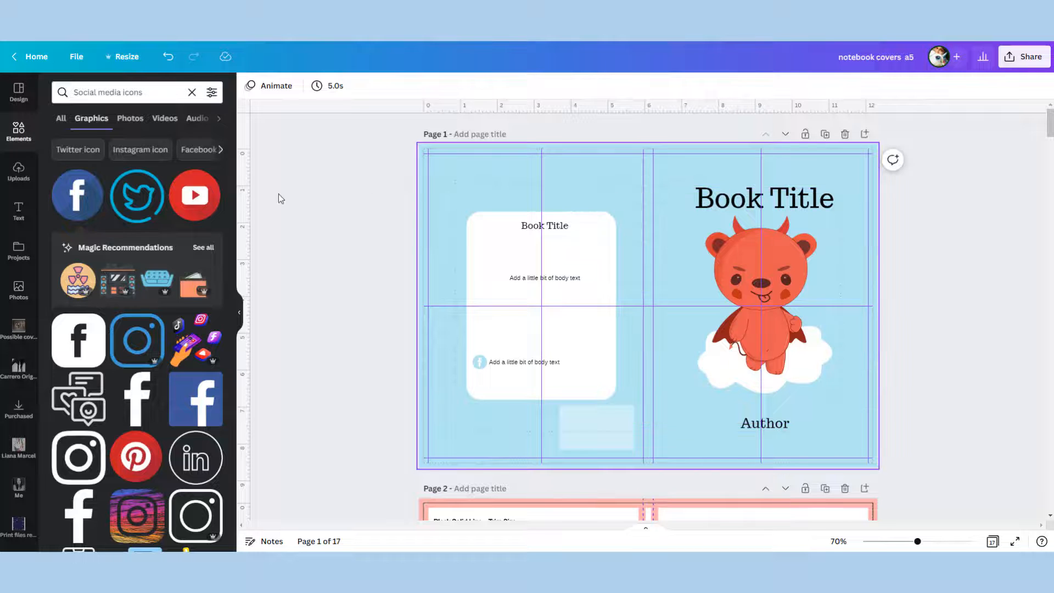
# Search Elements for 'transpar' and browse the transparent background results.
pyautogui.click(121, 92)
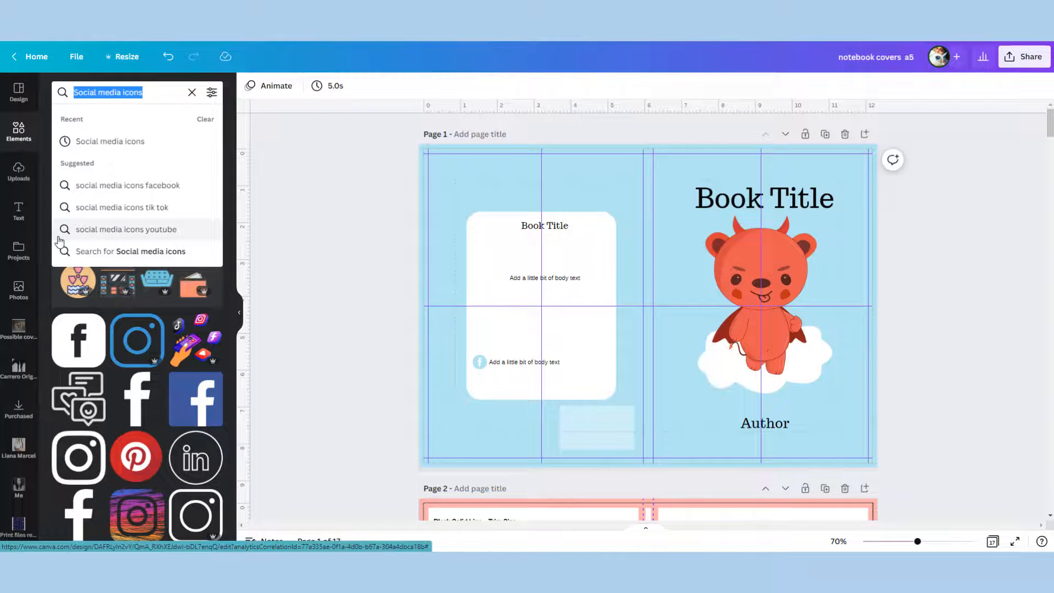
pyautogui.write('transparent backgroun')
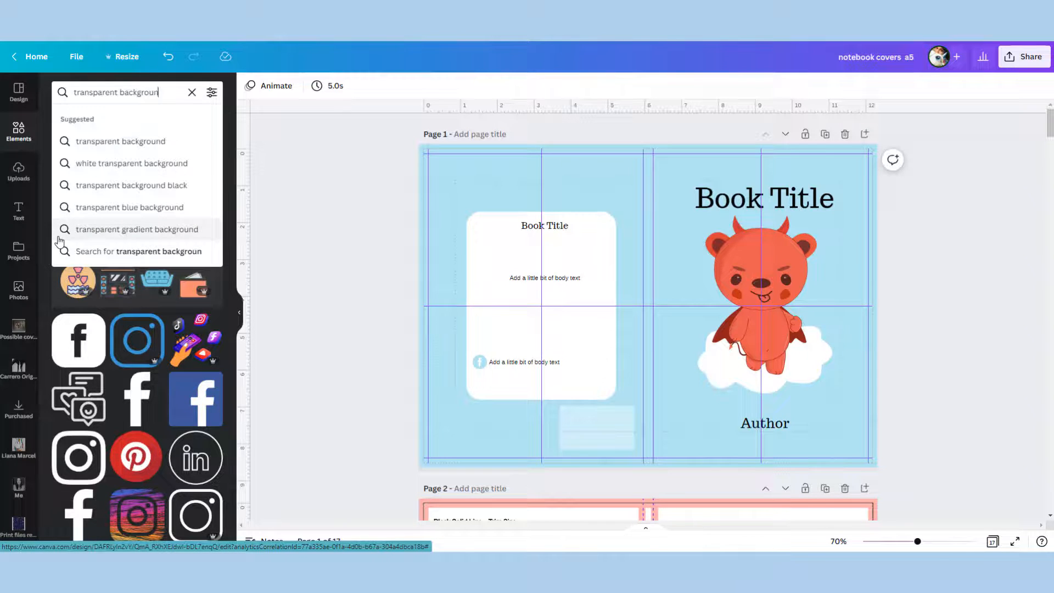
pyautogui.press('Enter')
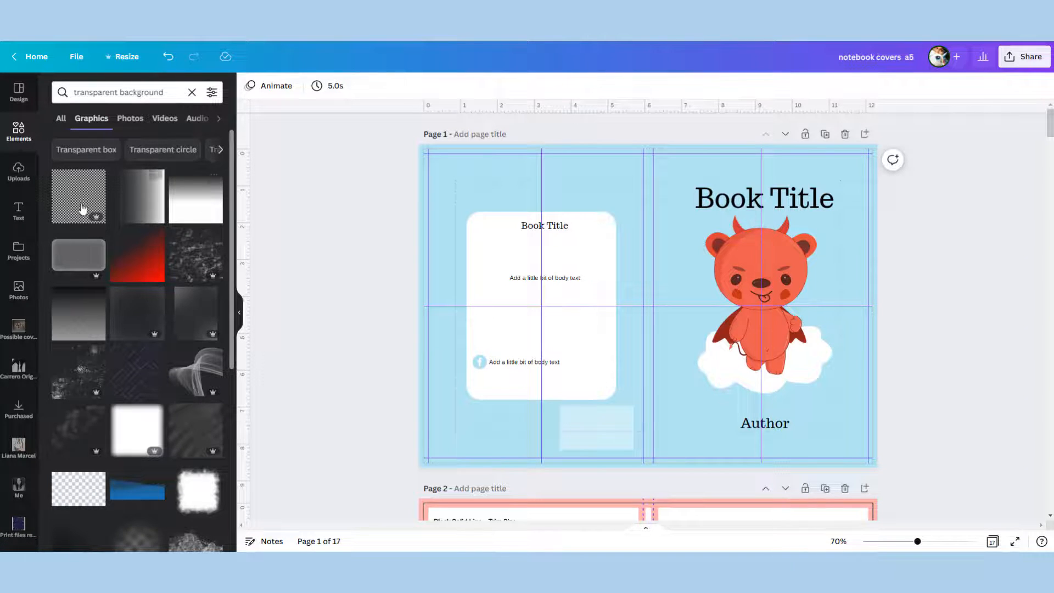
pyautogui.scroll(-3)
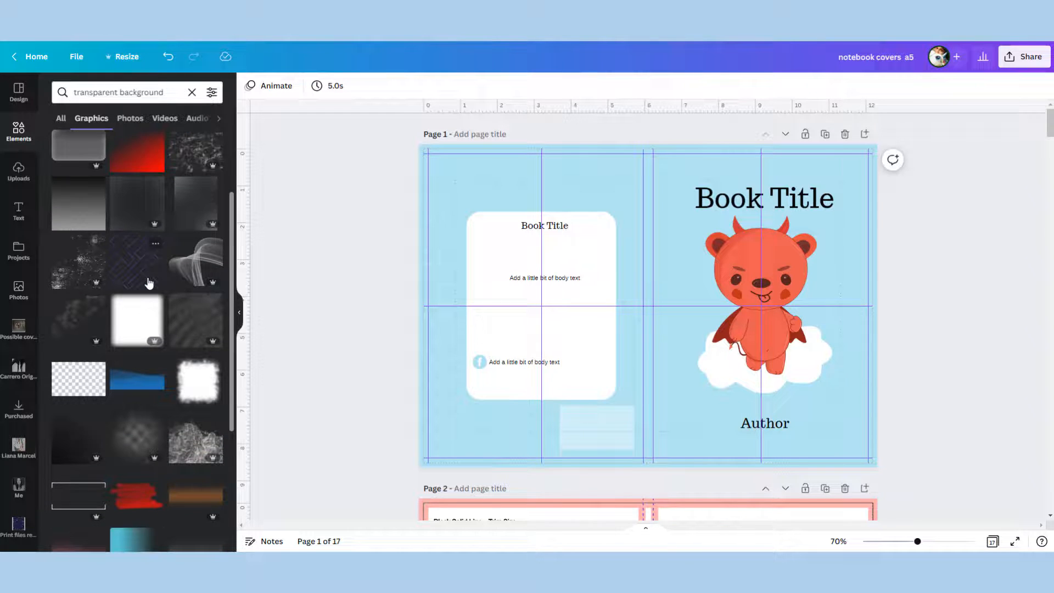
pyautogui.scroll(-3)
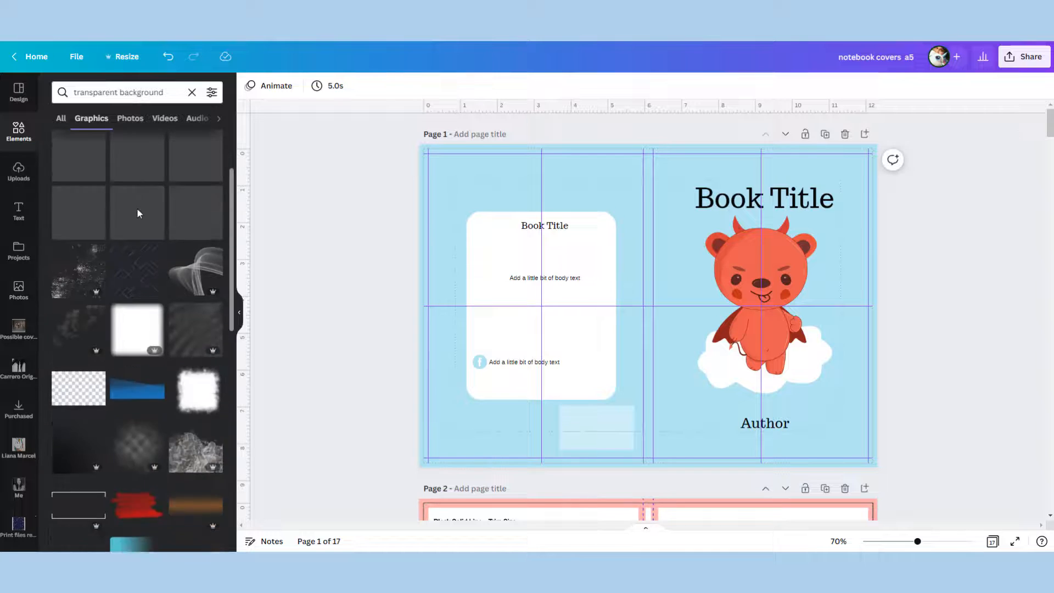
# Search 'pattern', add two light-blue dotted patterns and send both behind the cover artwork.
pyautogui.click(121, 92)
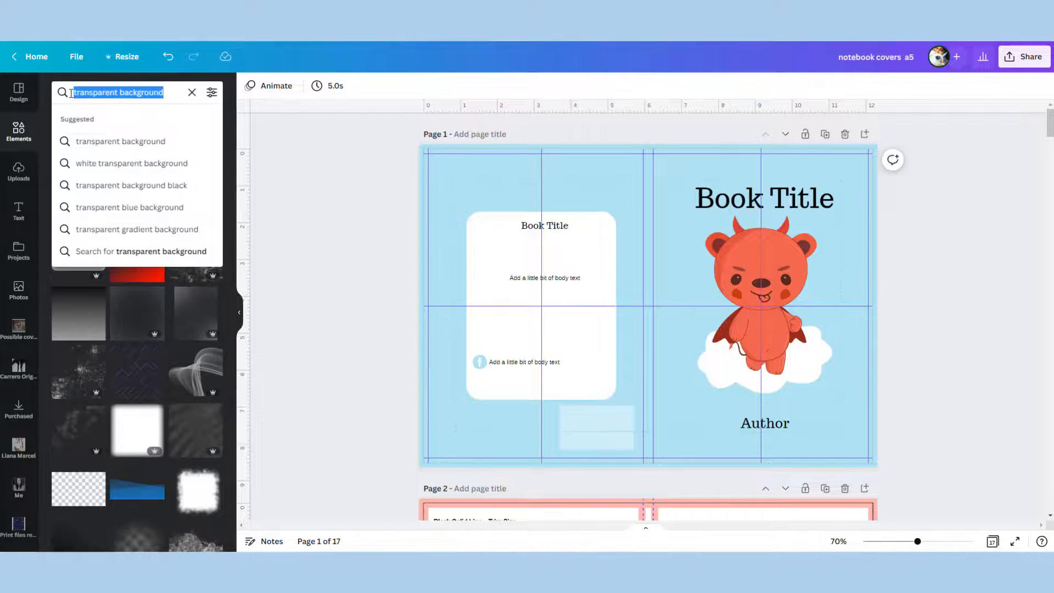
pyautogui.write('pattern')
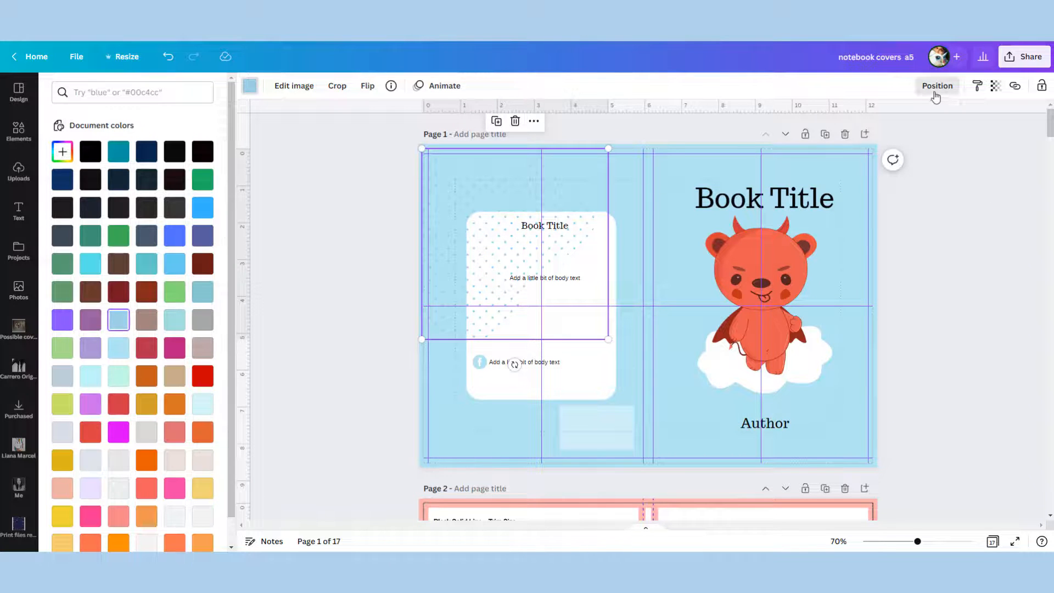
pyautogui.click(937, 86)
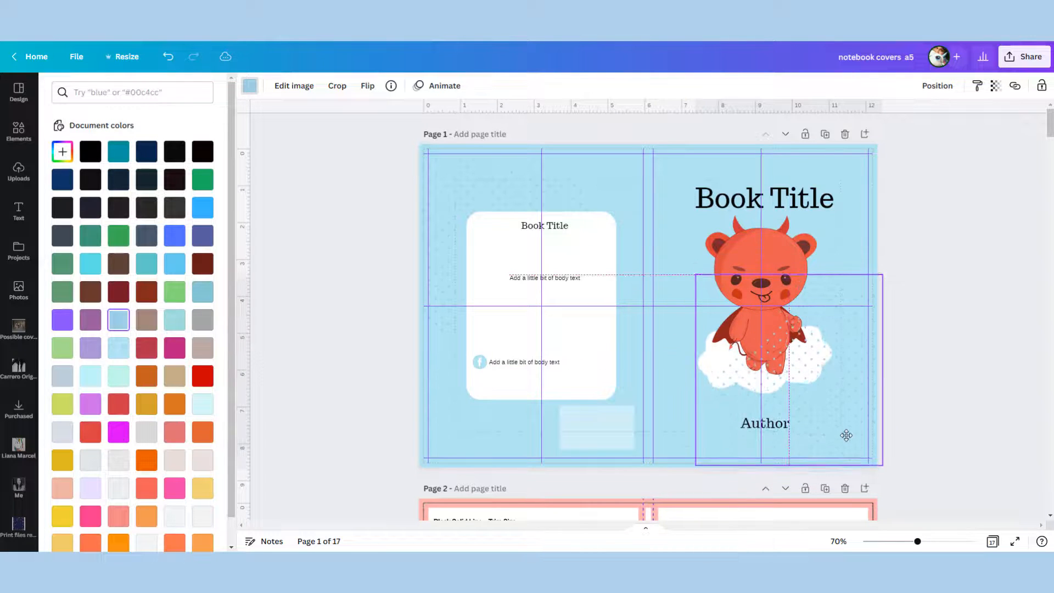
pyautogui.click(937, 86)
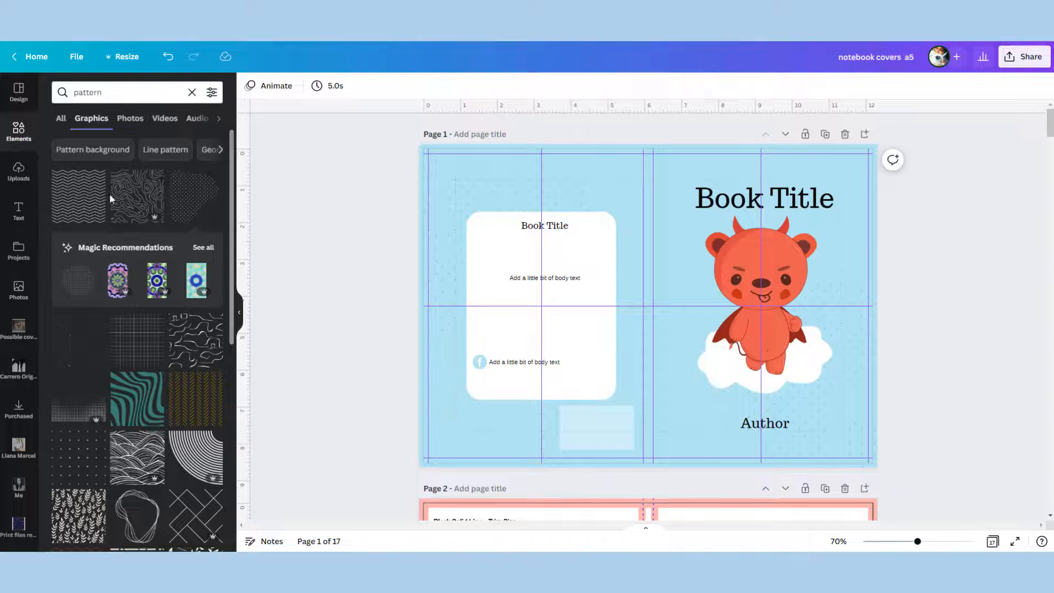
# Add 'clouds' graphics from Elements behind the blurb box near the spine and beneath Author.
pyautogui.write('cl')
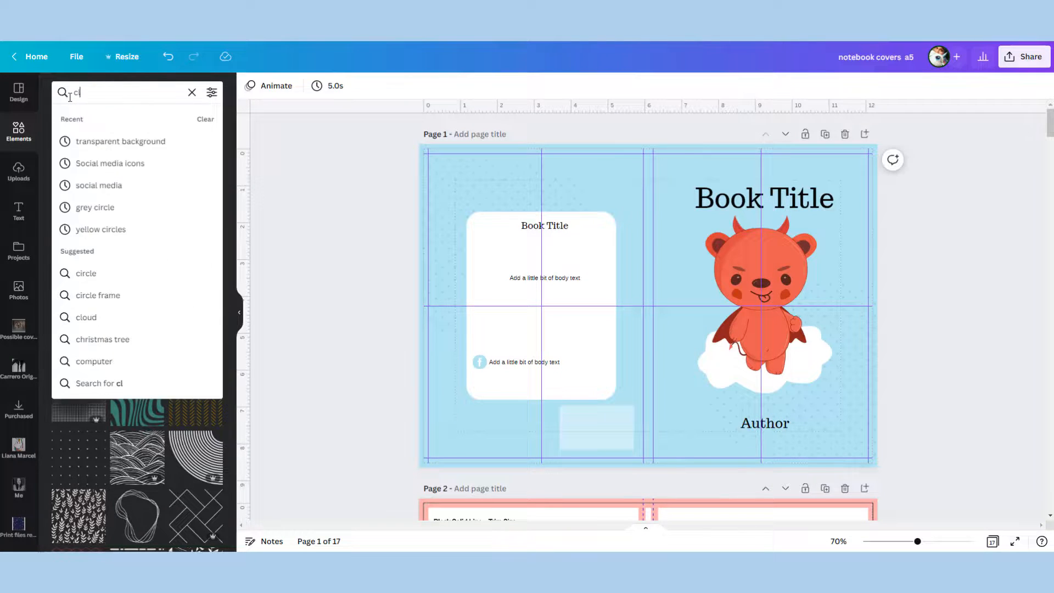
pyautogui.write('clouds')
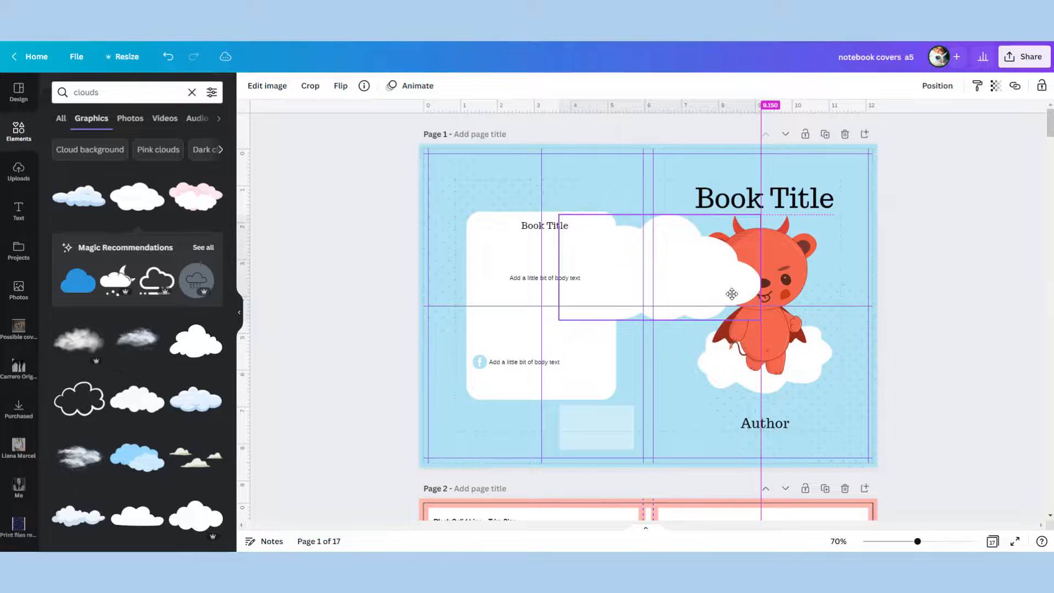
pyautogui.click(937, 86)
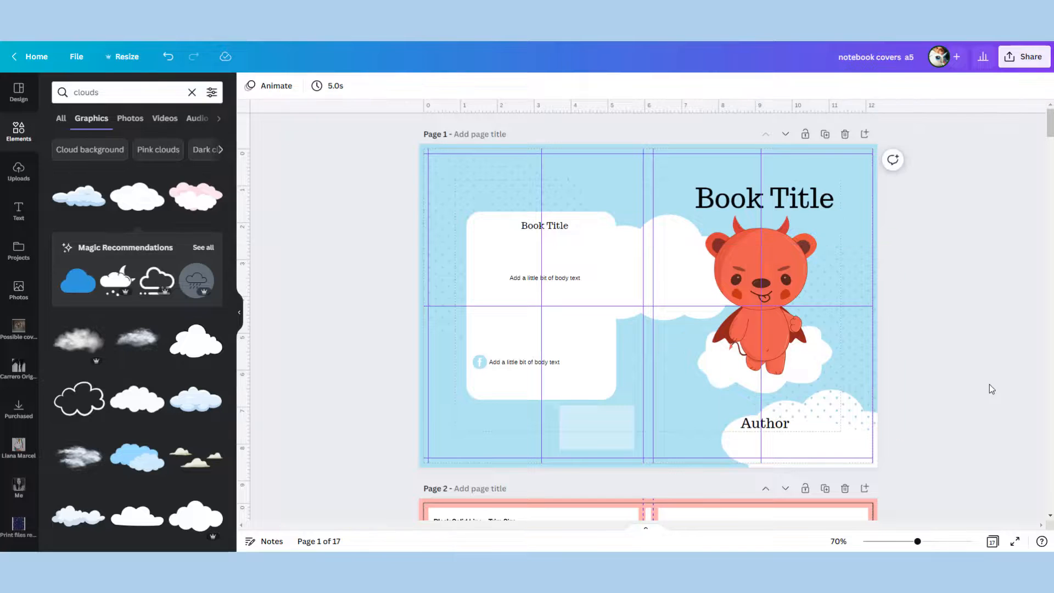
pyautogui.click(760, 288)
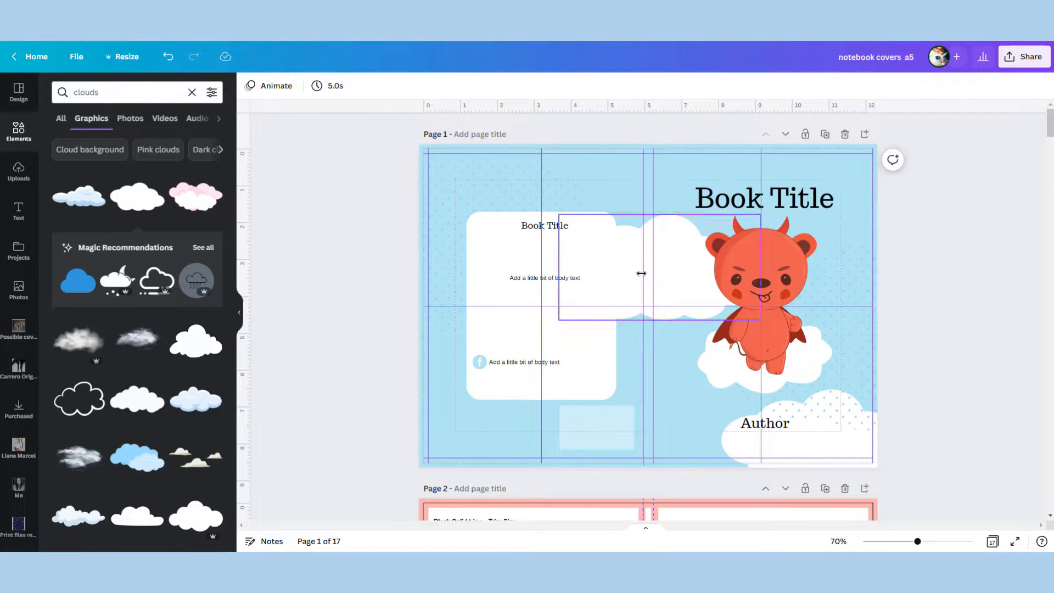
# Duplicate the back Book Title text, rotate it 90° vertical, and position it on the spine.
pyautogui.click(545, 226)
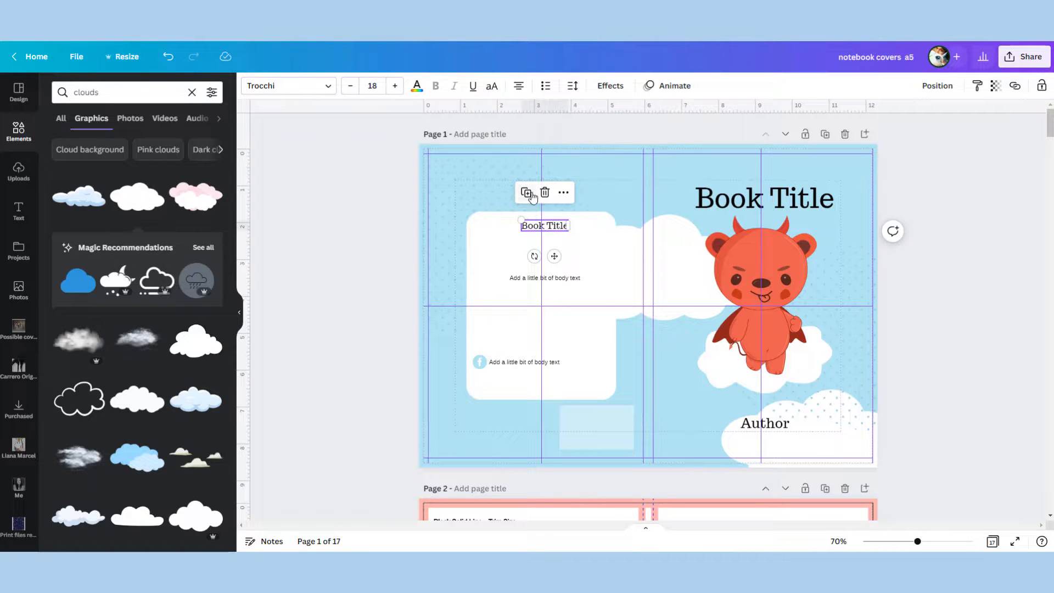
pyautogui.moveTo(543, 226); pyautogui.dragTo(550, 232)
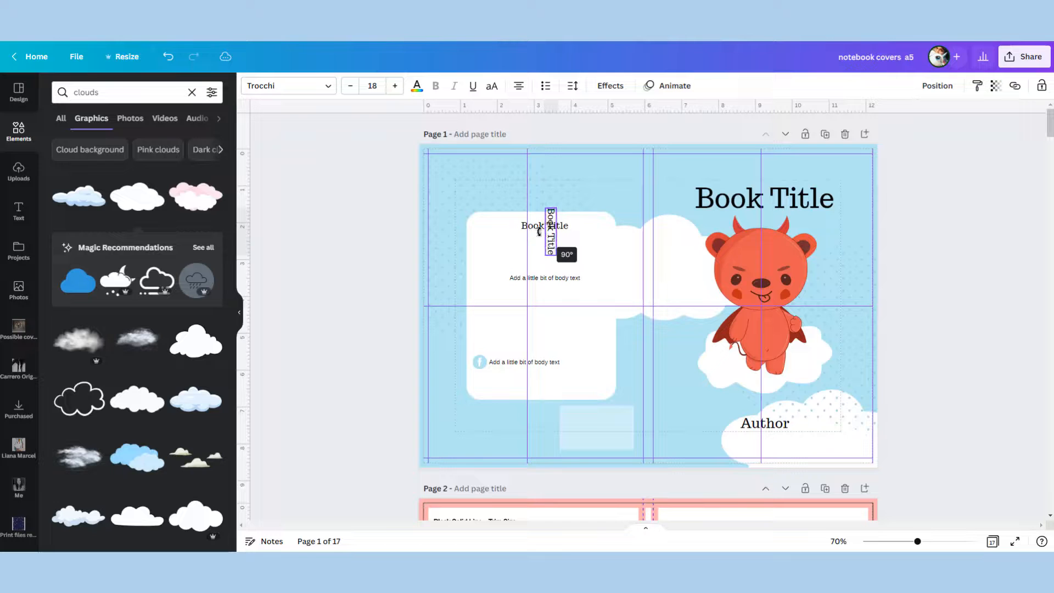
pyautogui.click(551, 232)
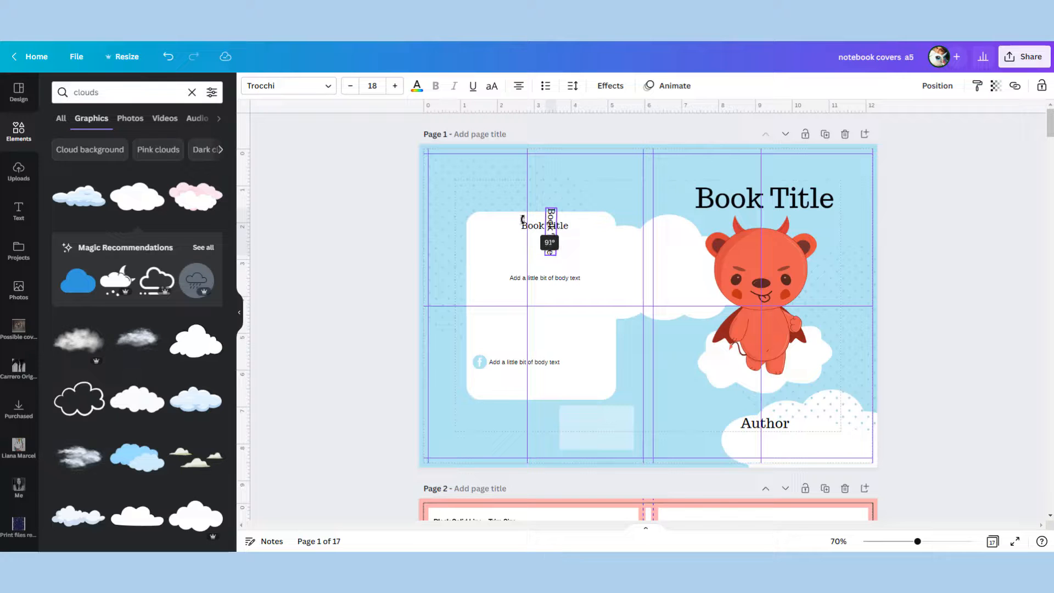
pyautogui.moveTo(550, 232); pyautogui.dragTo(650, 269)
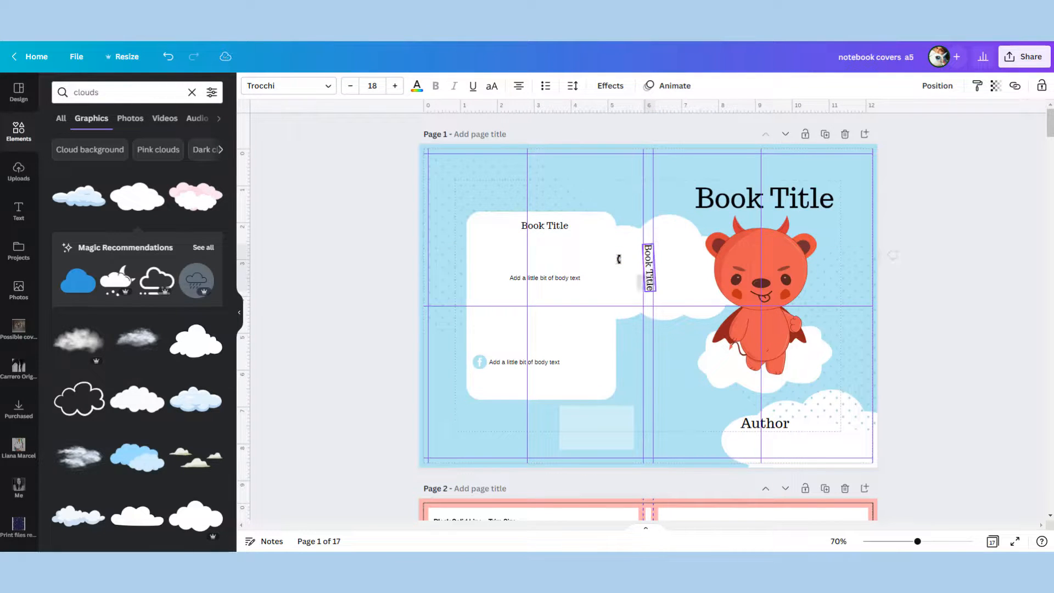
pyautogui.click(648, 266)
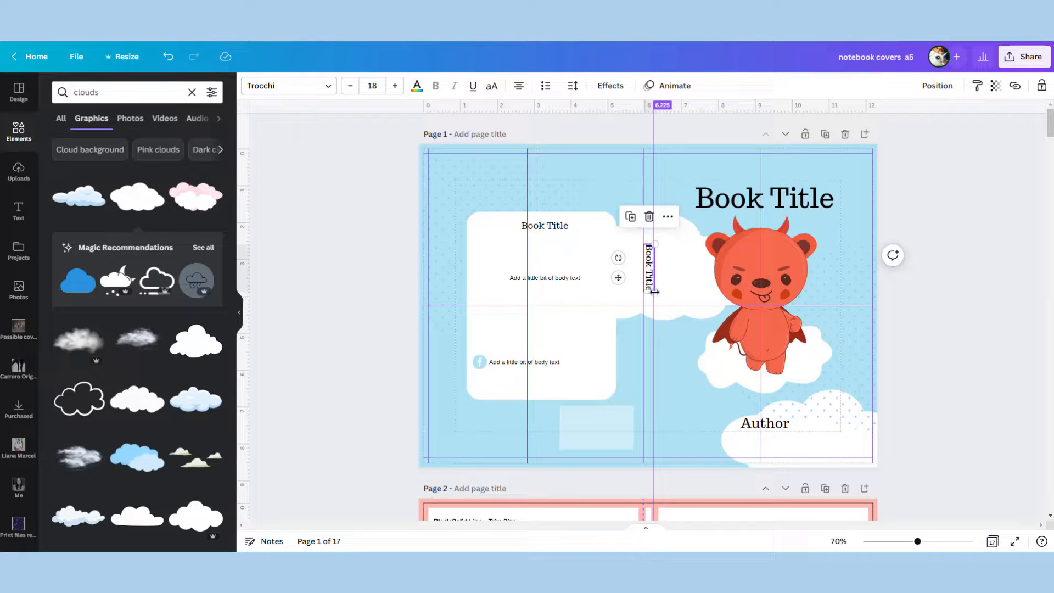
pyautogui.moveTo(659, 266); pyautogui.dragTo(648, 266)
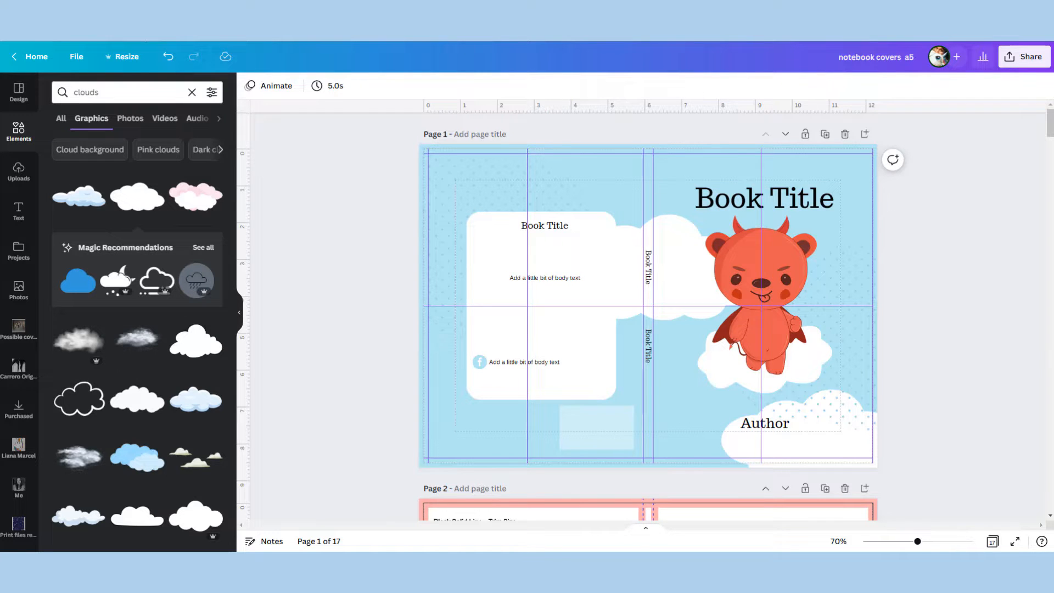
pyautogui.click(75, 56)
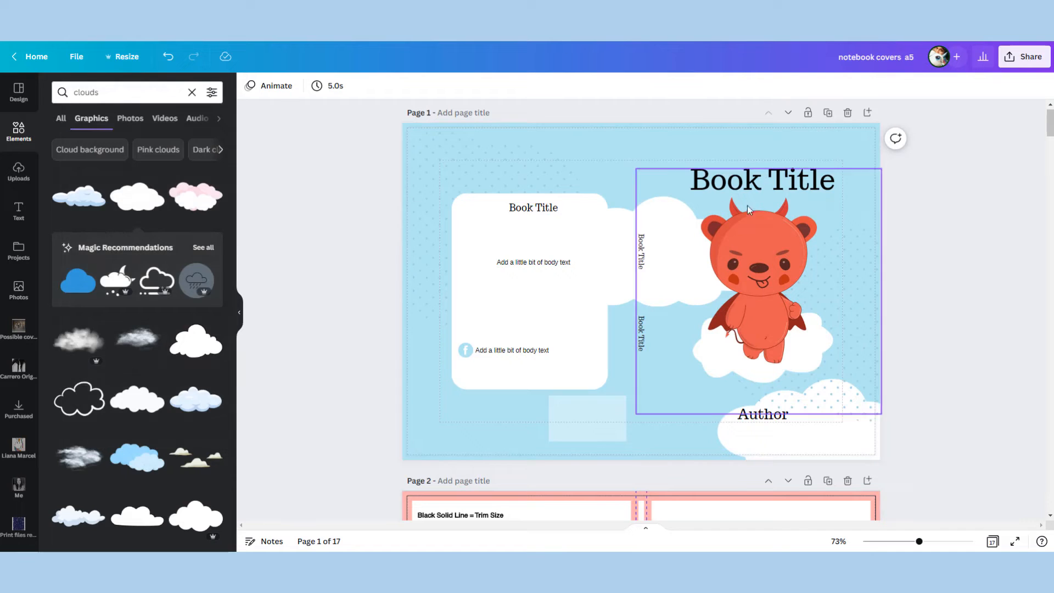
pyautogui.click(76, 56)
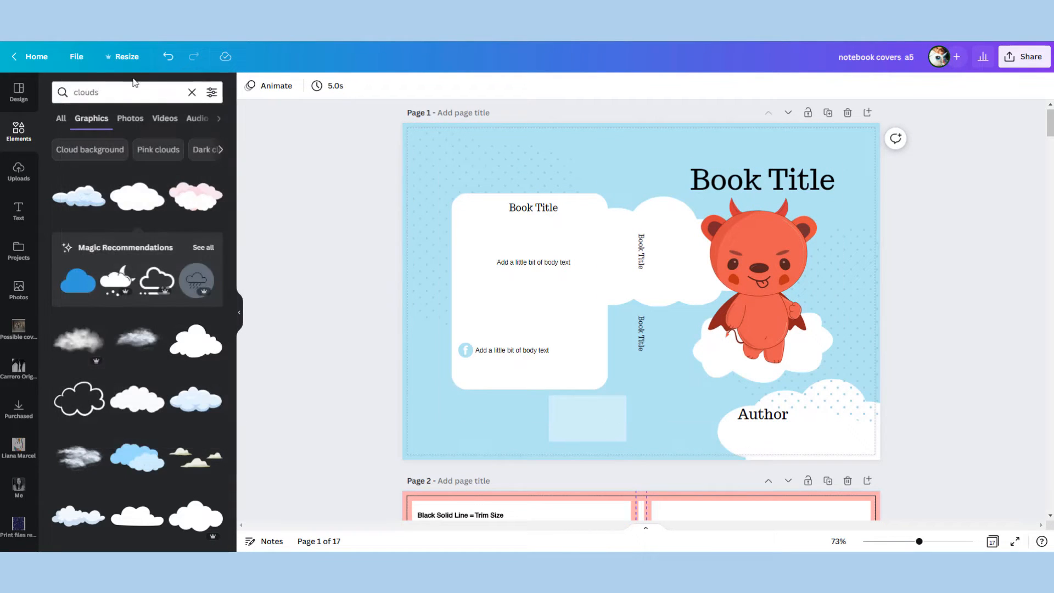
pyautogui.click(76, 56)
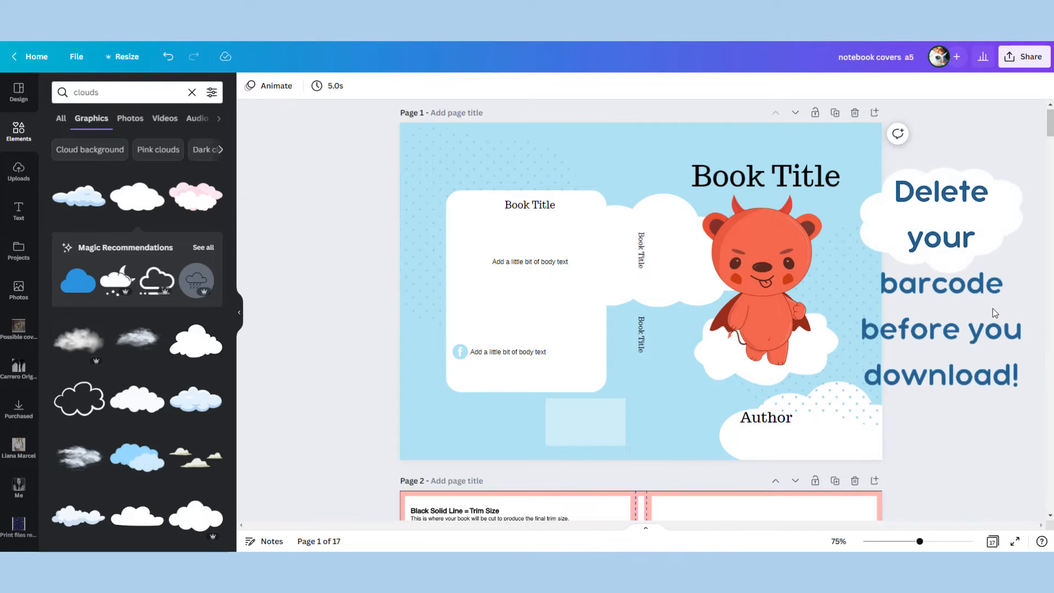
pyautogui.moveTo(1000, 319)
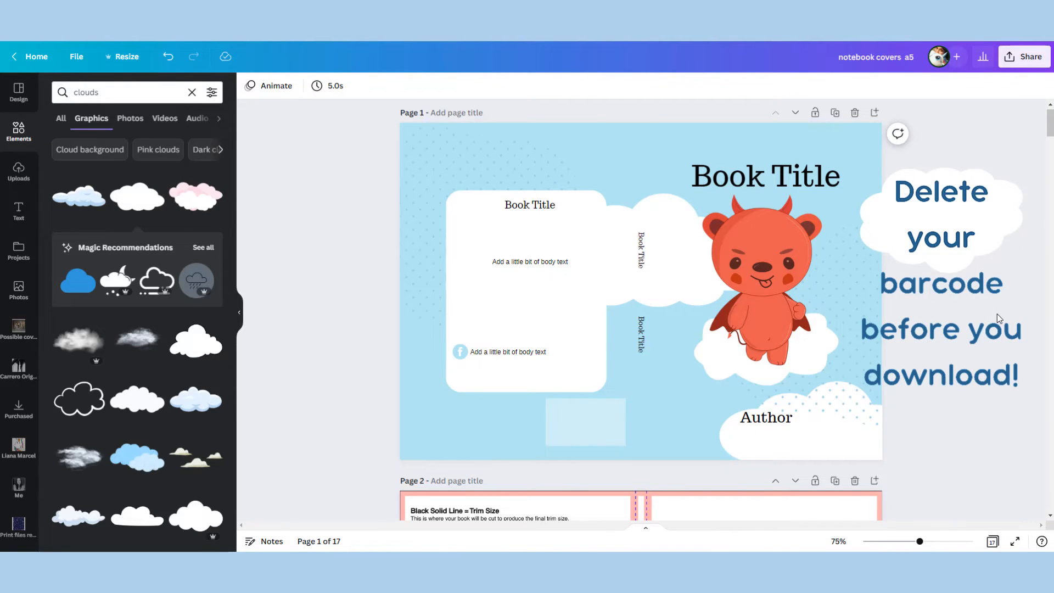